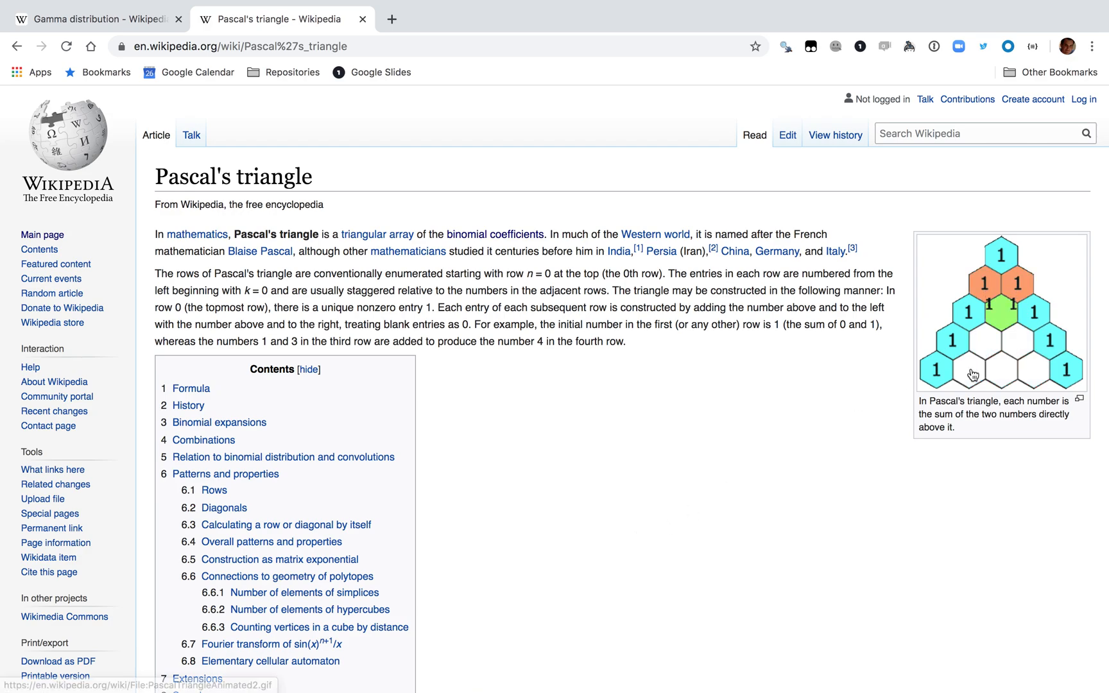
{"action": "mouse_move", "coordinate": [962, 447]}
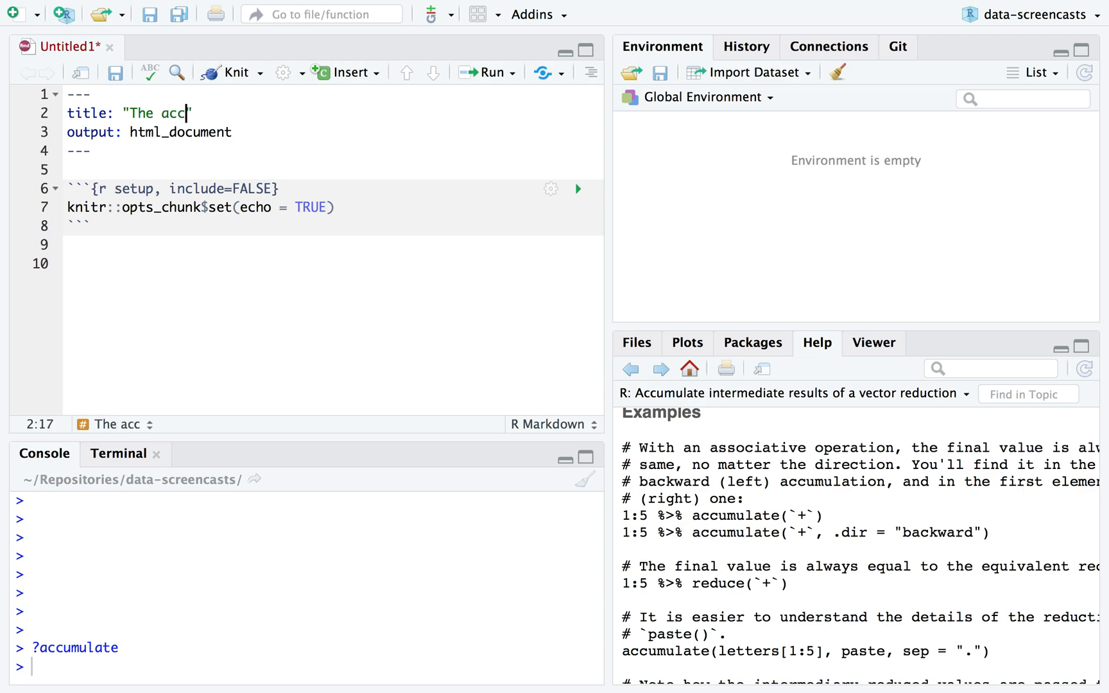
Step: Finish the title "The accumulate function", add a chunk with library(purrr), and read accumulate's help
{"action": "type", "text": "umulate function"}
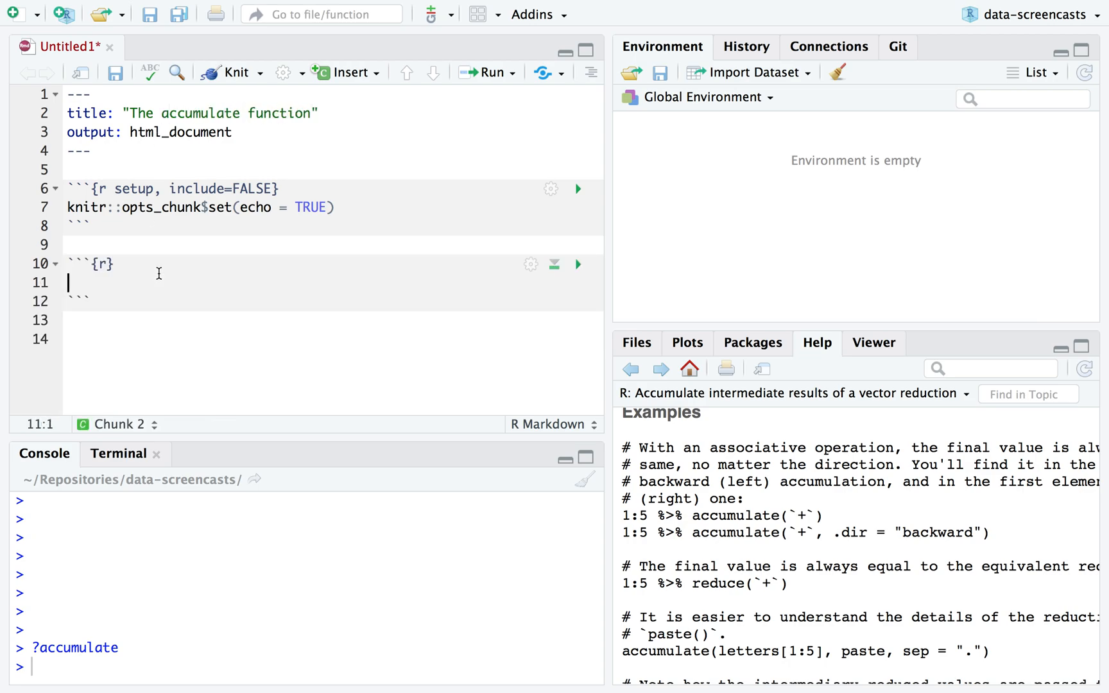
{"action": "type", "text": "library(purrr)"}
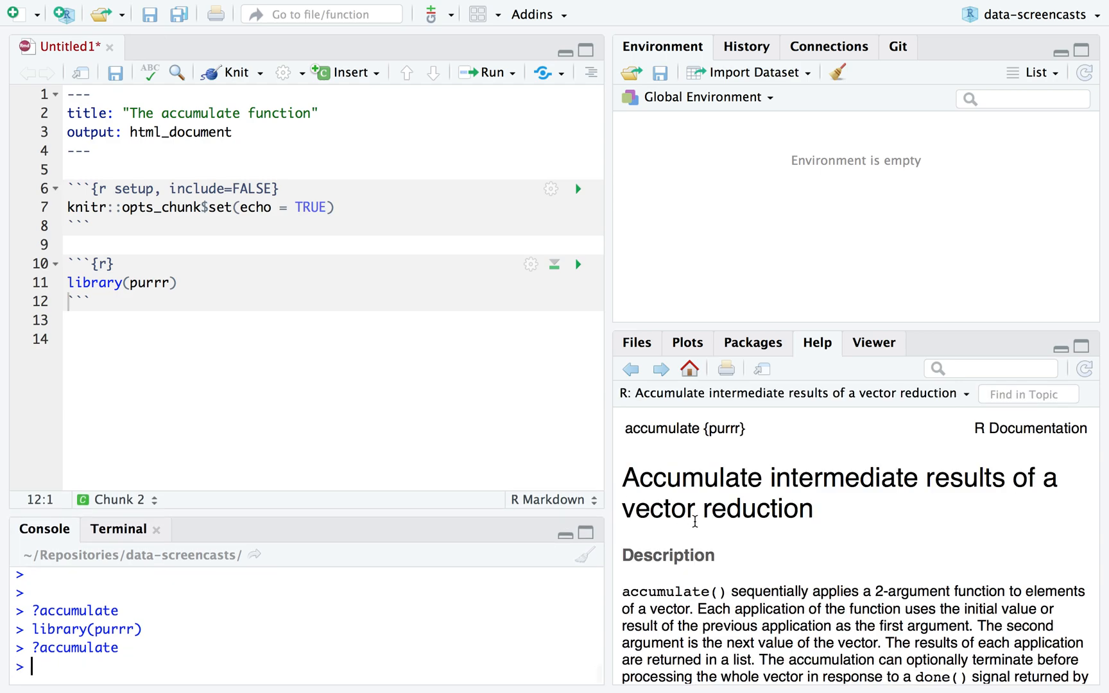
{"action": "scroll", "scroll_direction": "down", "scroll_amount": 3}
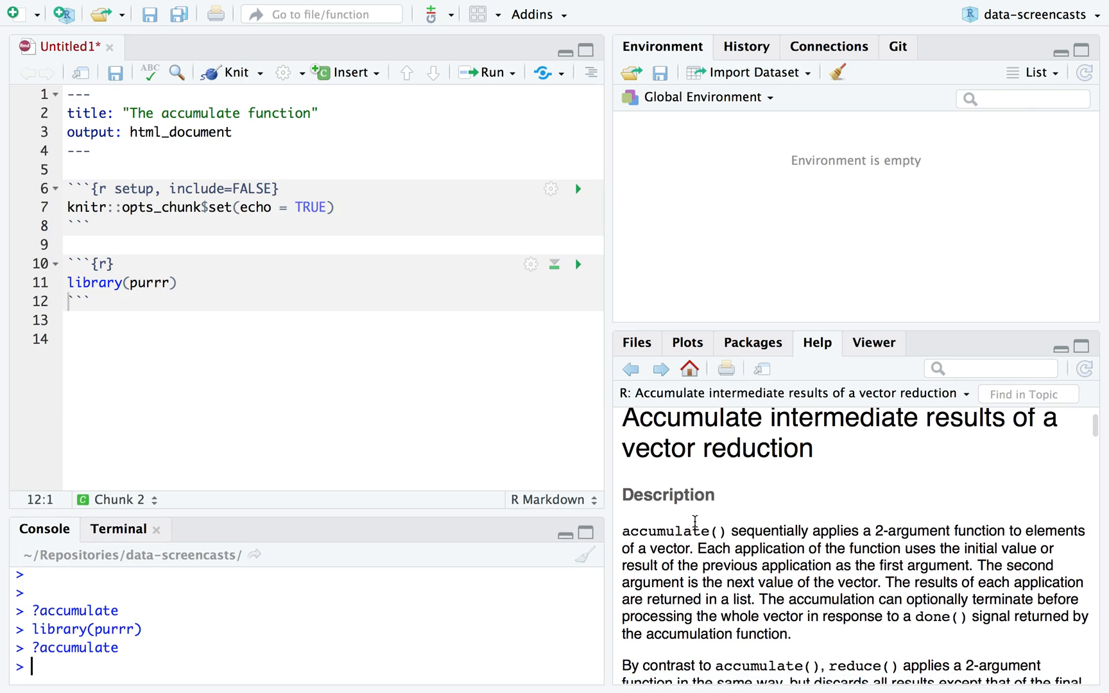
{"action": "scroll", "scroll_direction": "down", "scroll_amount": 3}
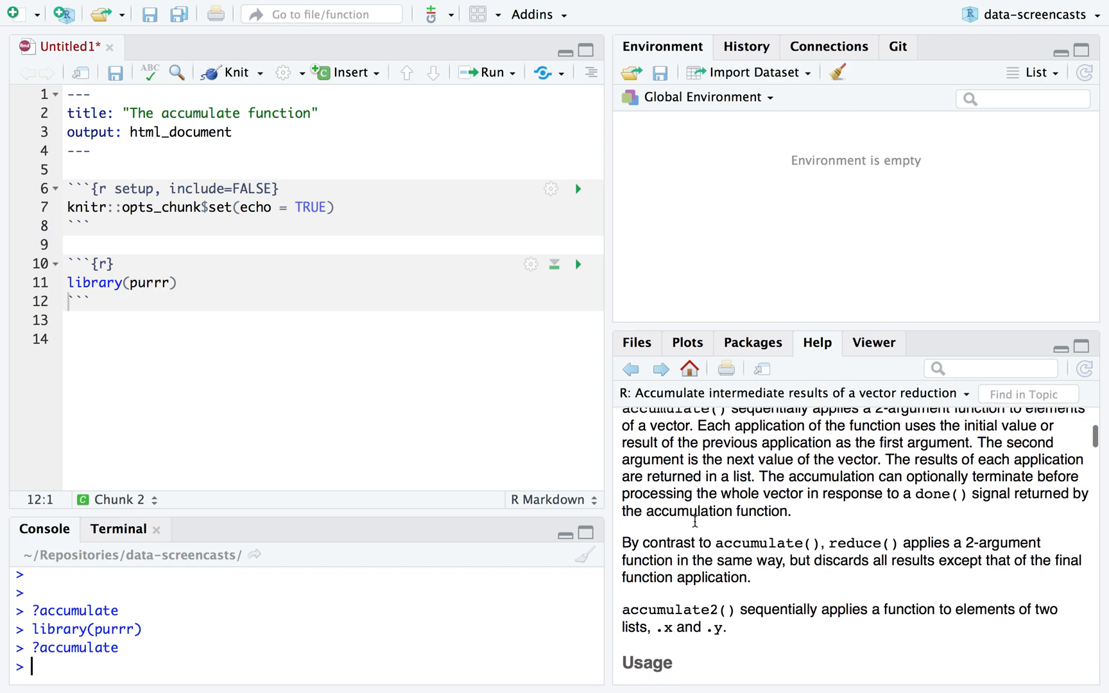
{"action": "scroll", "scroll_direction": "down", "scroll_amount": 3}
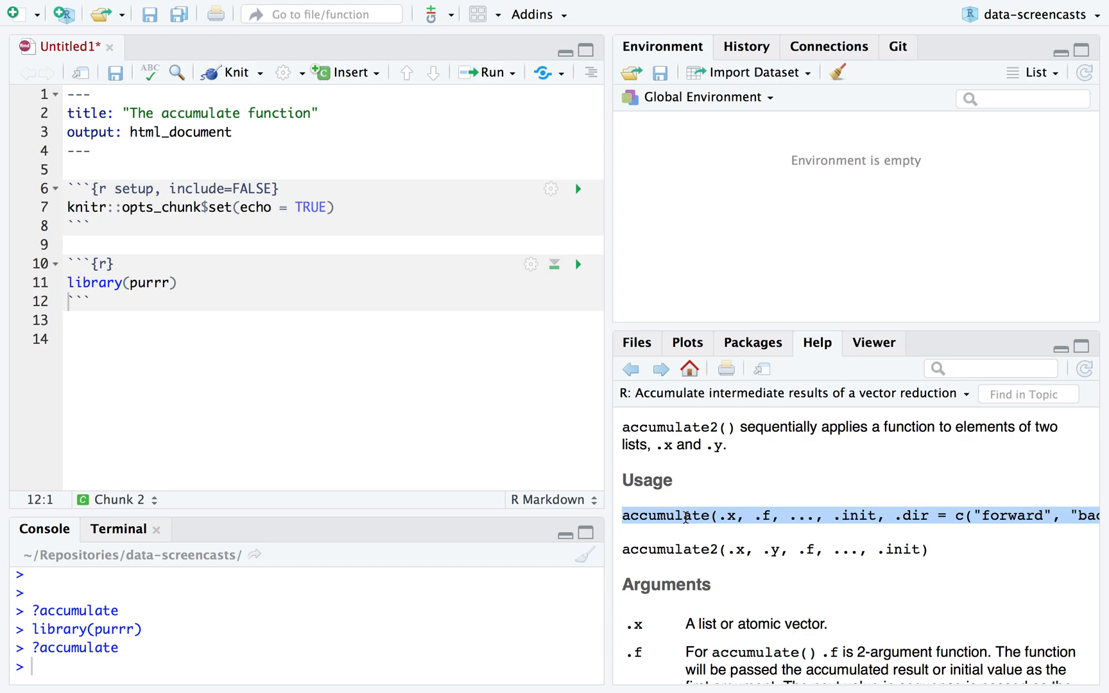
{"action": "mouse_move", "coordinate": [698, 582]}
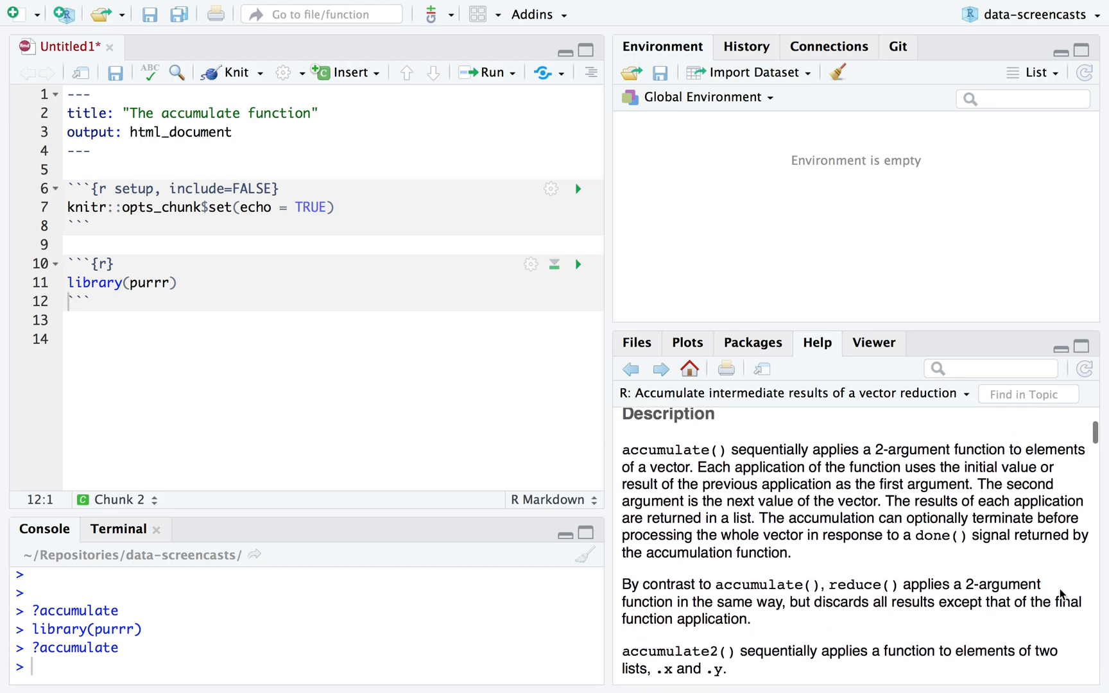
{"action": "scroll", "scroll_direction": "down", "scroll_amount": 3}
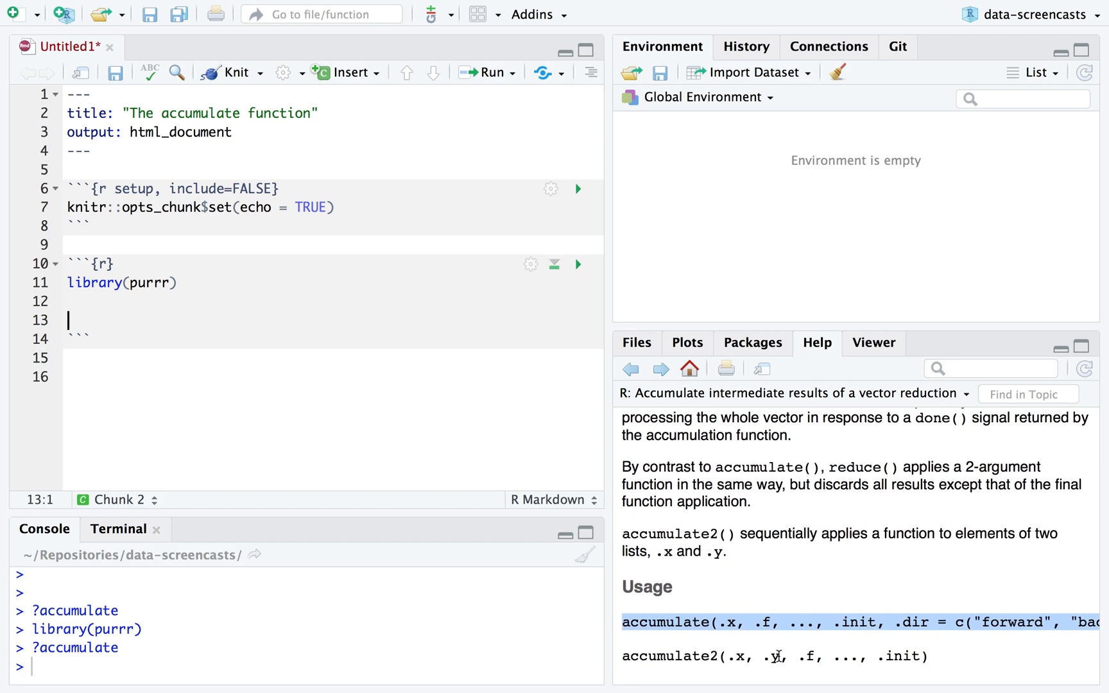
Step: Add letters and accumulate(letters, paste) to the chunk and run them
{"action": "type", "text": "letters"}
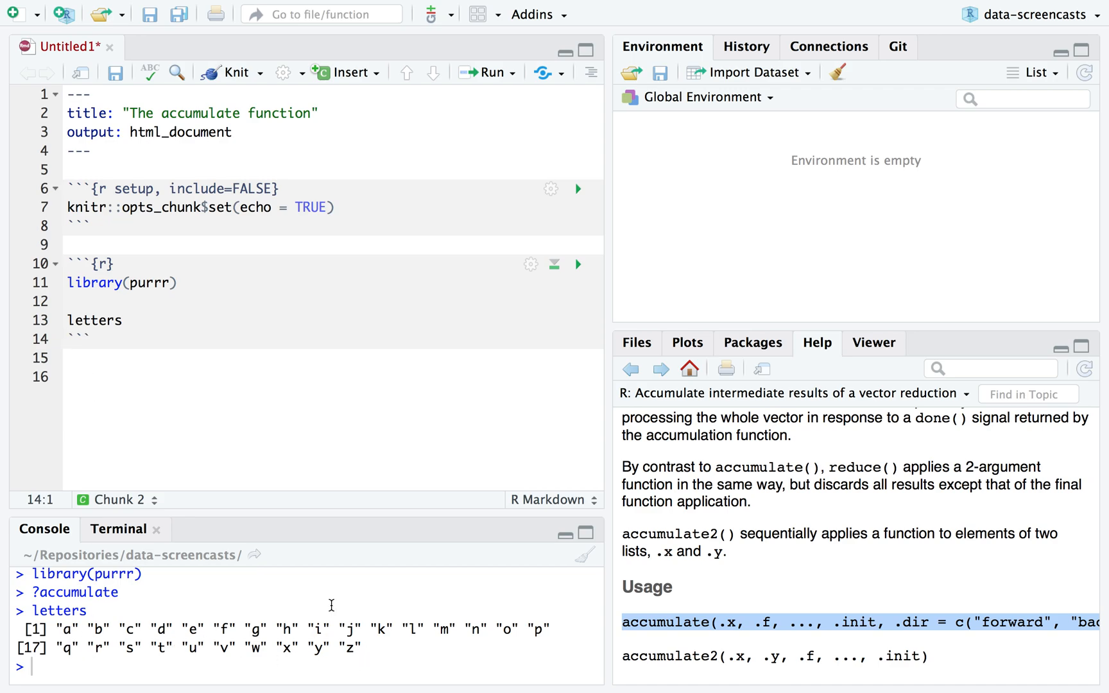
{"action": "type", "text": "accumu"}
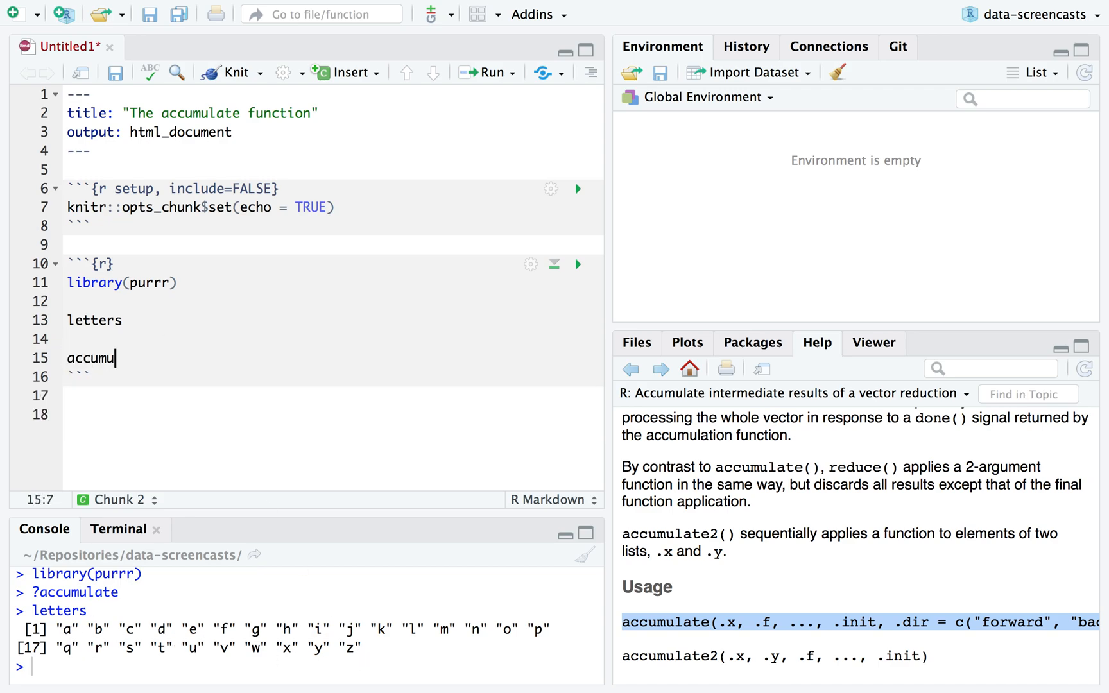
{"action": "type", "text": "late("}
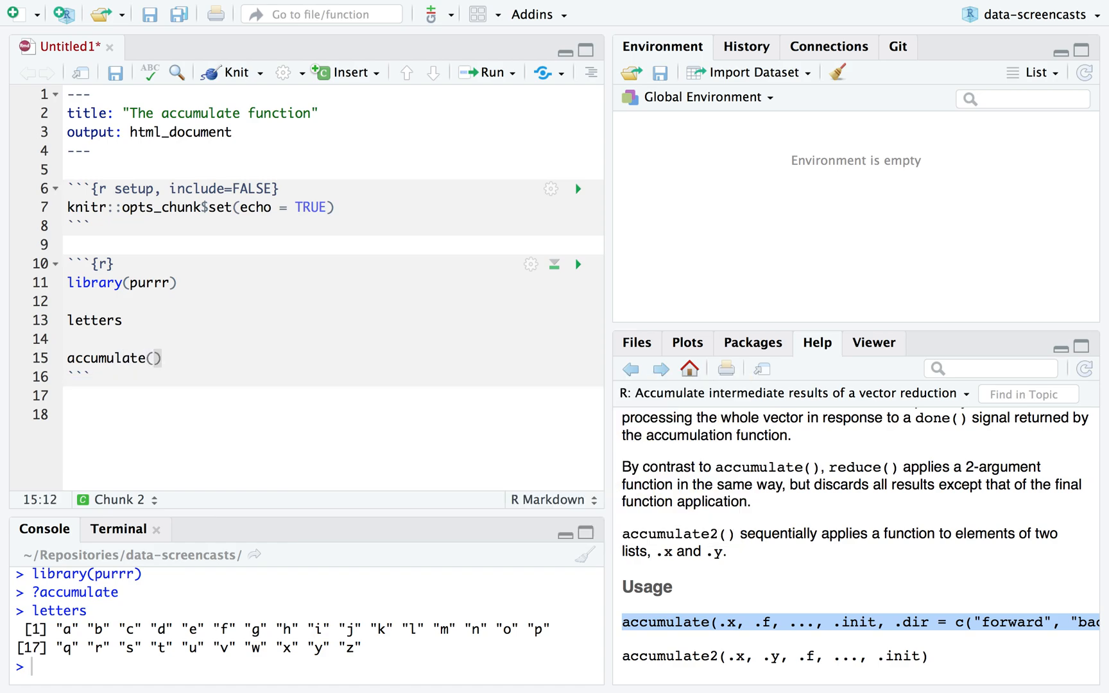
{"action": "type", "text": "le"}
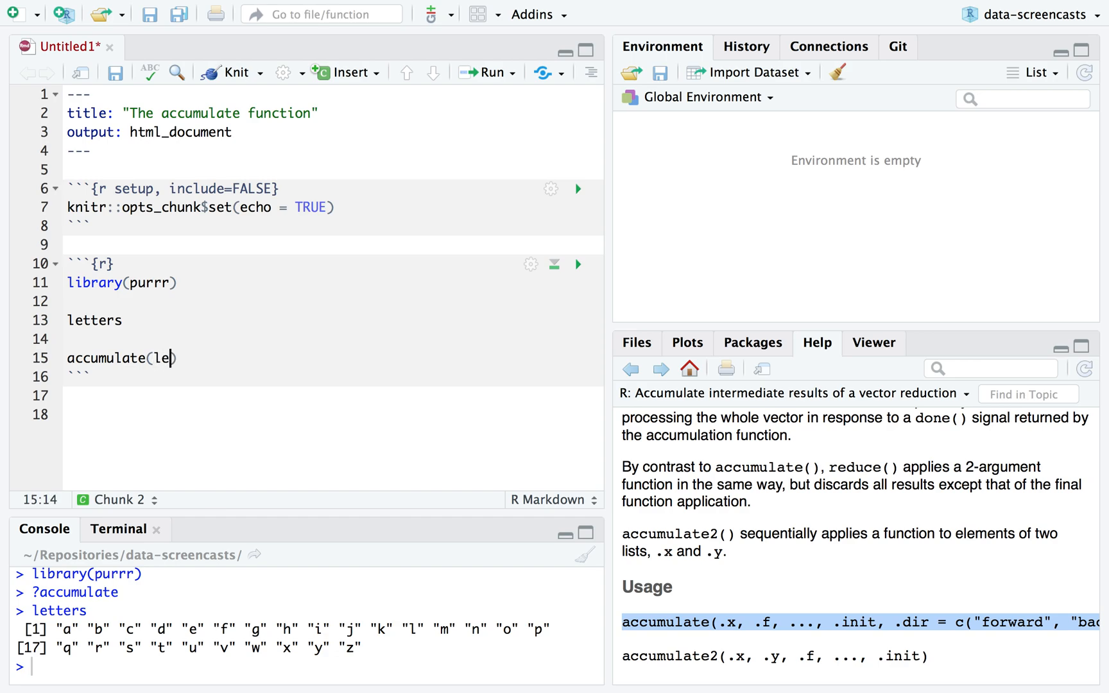
{"action": "type", "text": "tters,"}
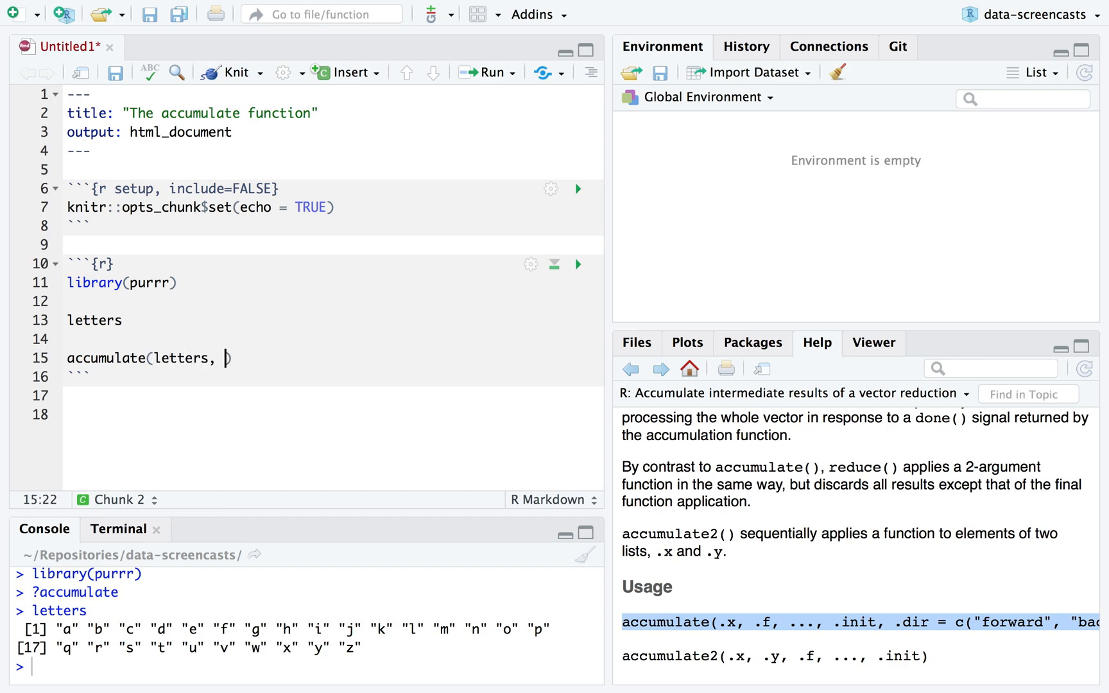
{"action": "type", "text": "paste"}
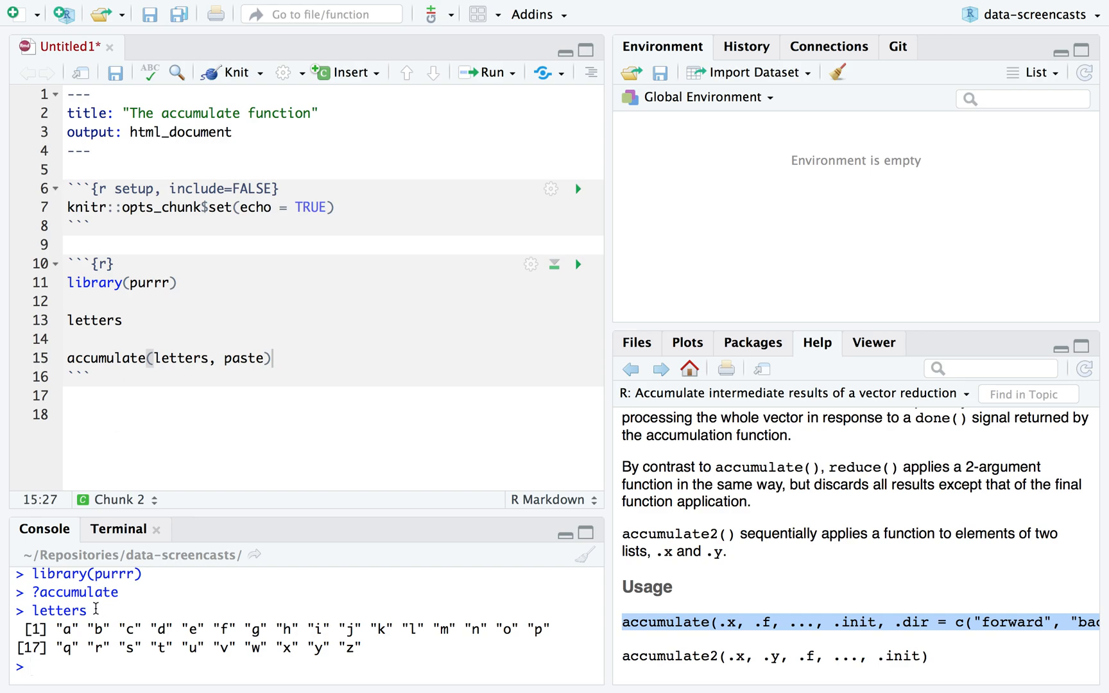
{"action": "mouse_move", "coordinate": [305, 355]}
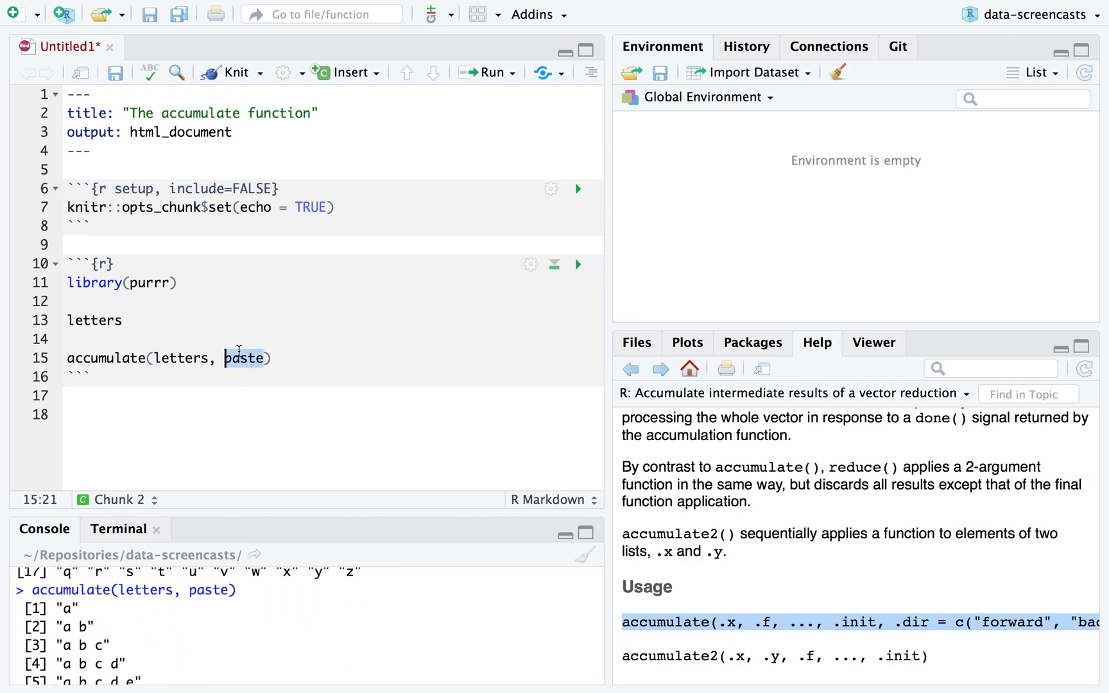
{"action": "mouse_move", "coordinate": [281, 421]}
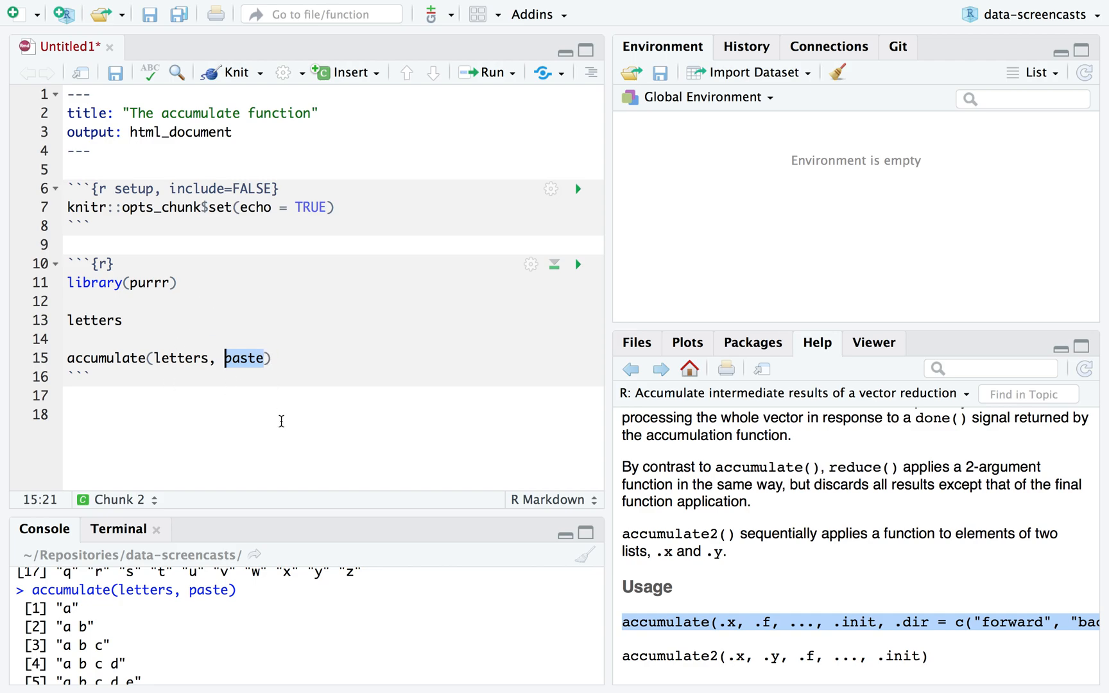
Step: Start a new accumulate(1:10, ~ ...) call on the line below the paste example
{"action": "left_click", "coordinate": [273, 358]}
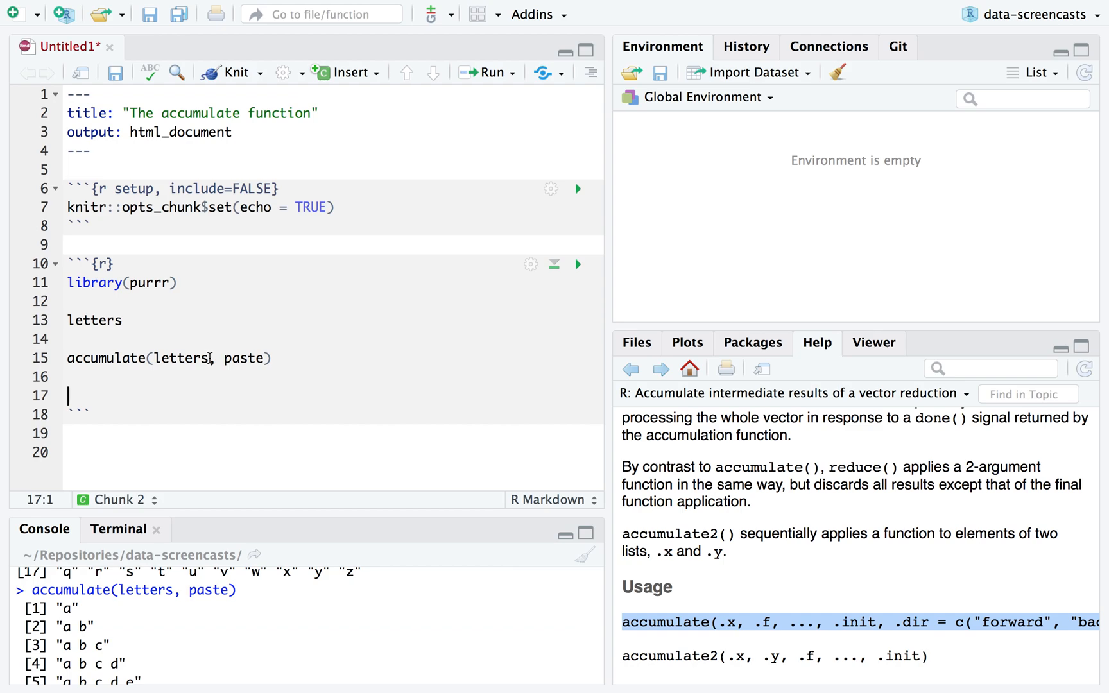
{"action": "type", "text": "accumulate("}
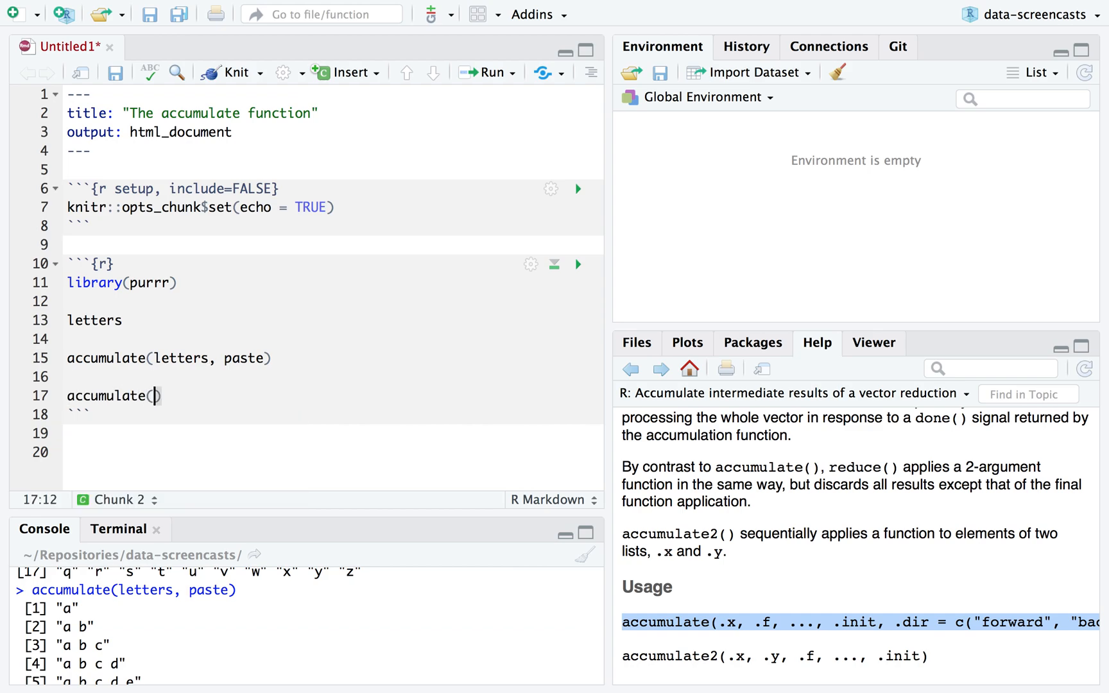
{"action": "type", "text": "1:"}
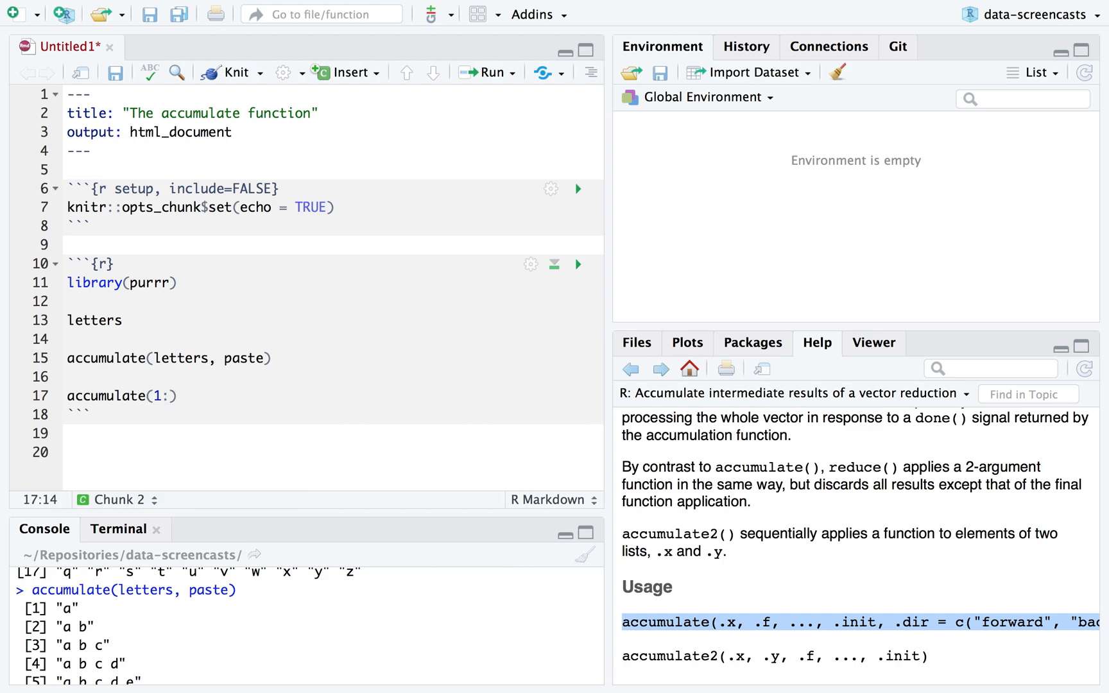
{"action": "type", "text": "10,"}
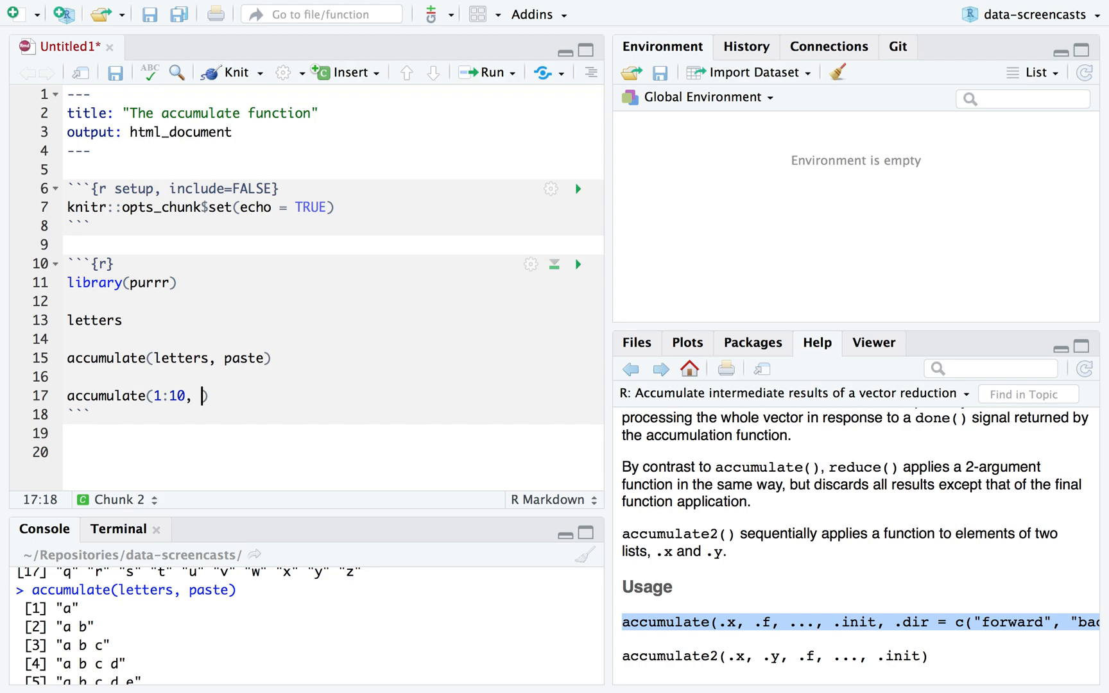
{"action": "type", "text": "~"}
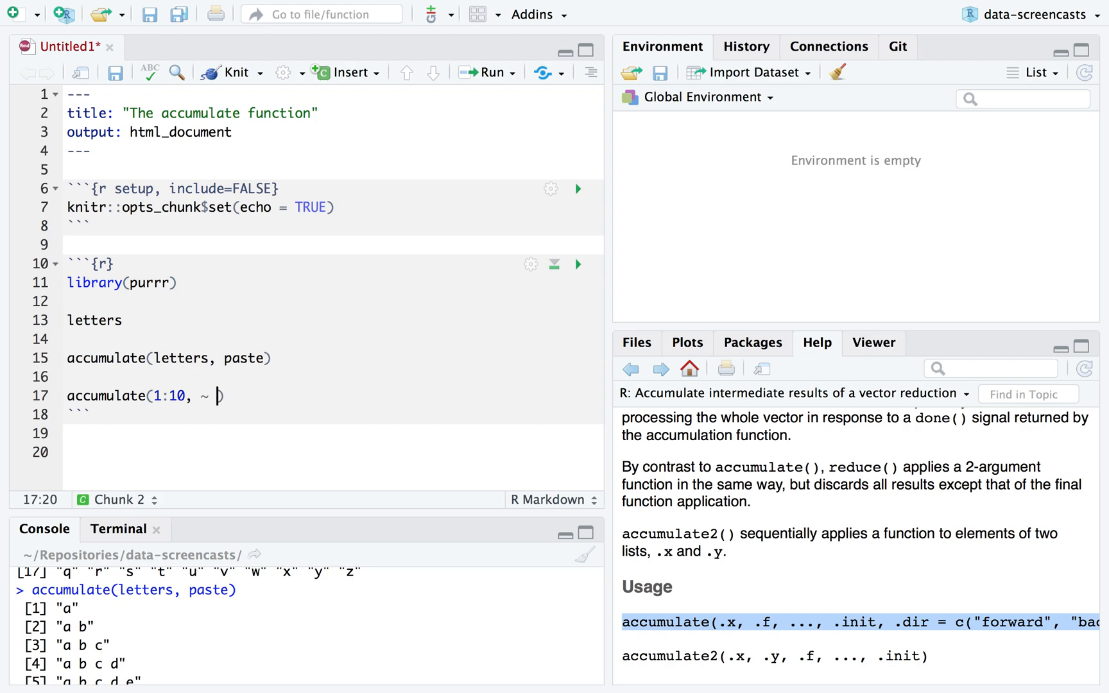
{"action": "type", "text": "."}
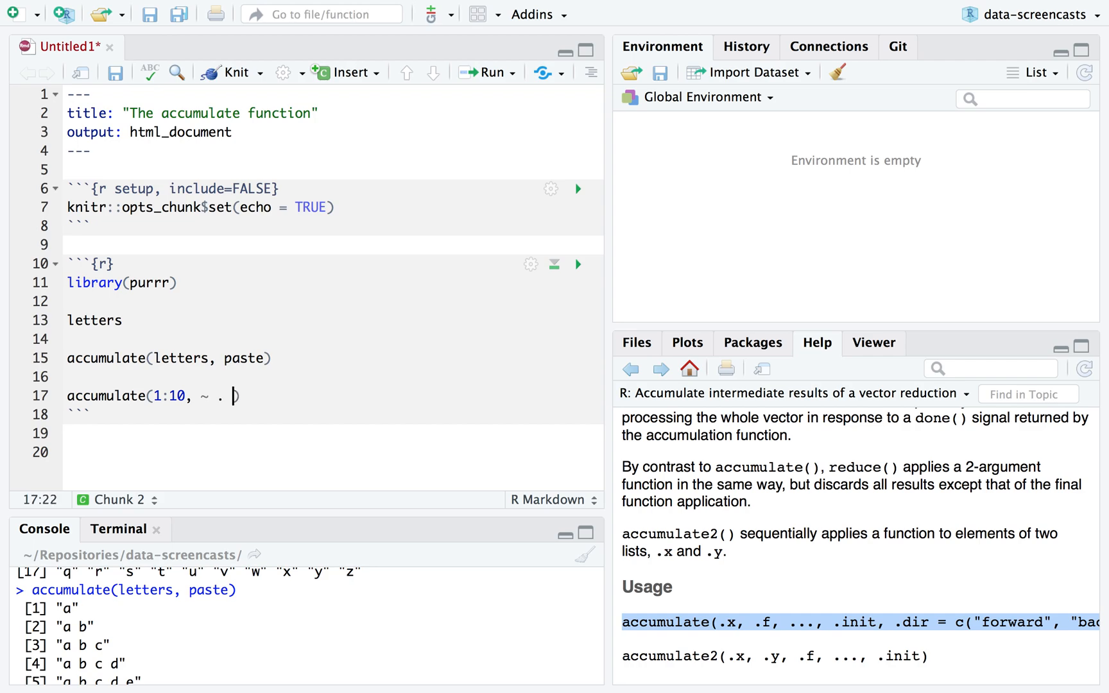
{"action": "type", "text": "2 *"}
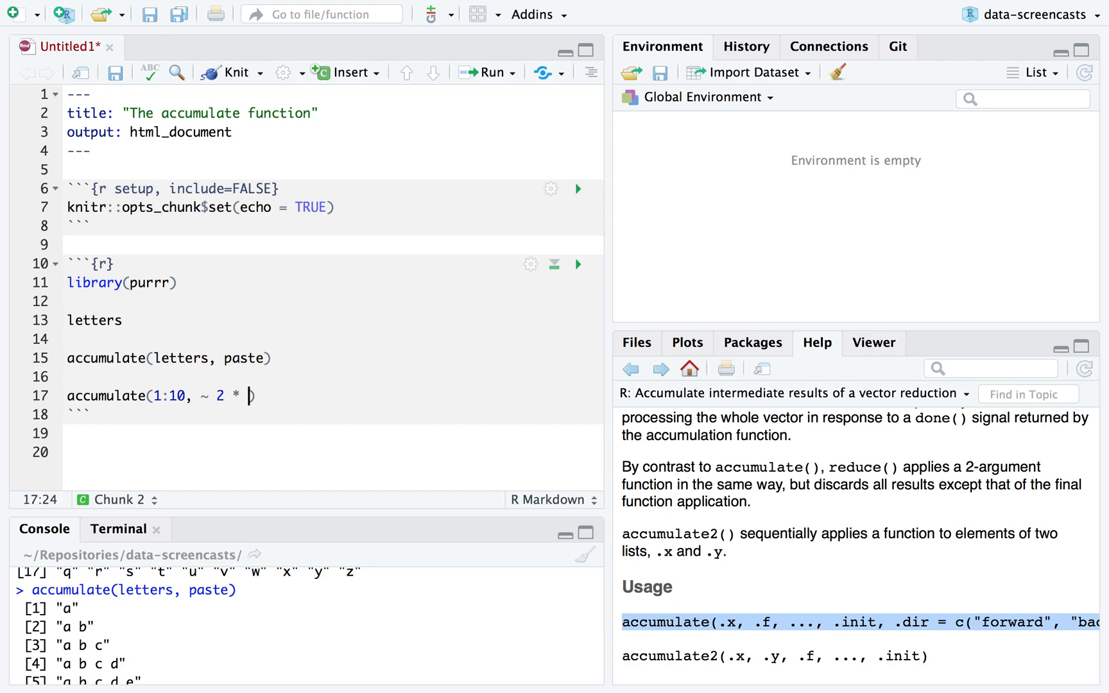
{"action": "type", "text": ".,"}
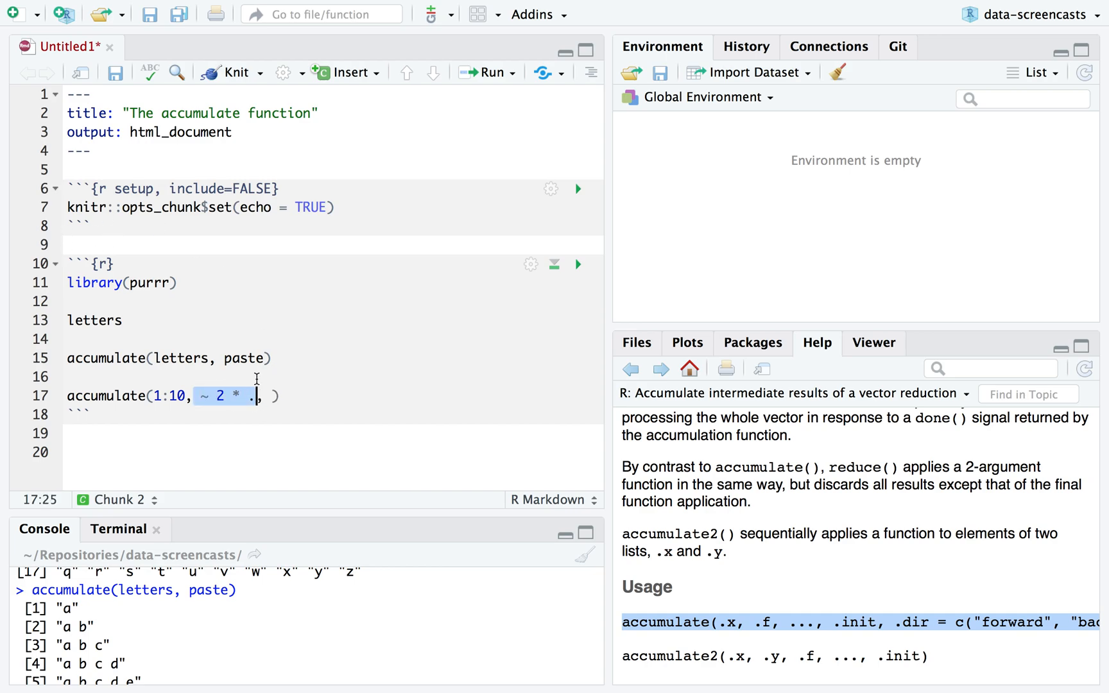
Step: Complete the call as accumulate(1:10, ~ 2 * ., .init = 1), dropping the function(.) form
{"action": "type", "text": "function(. )"}
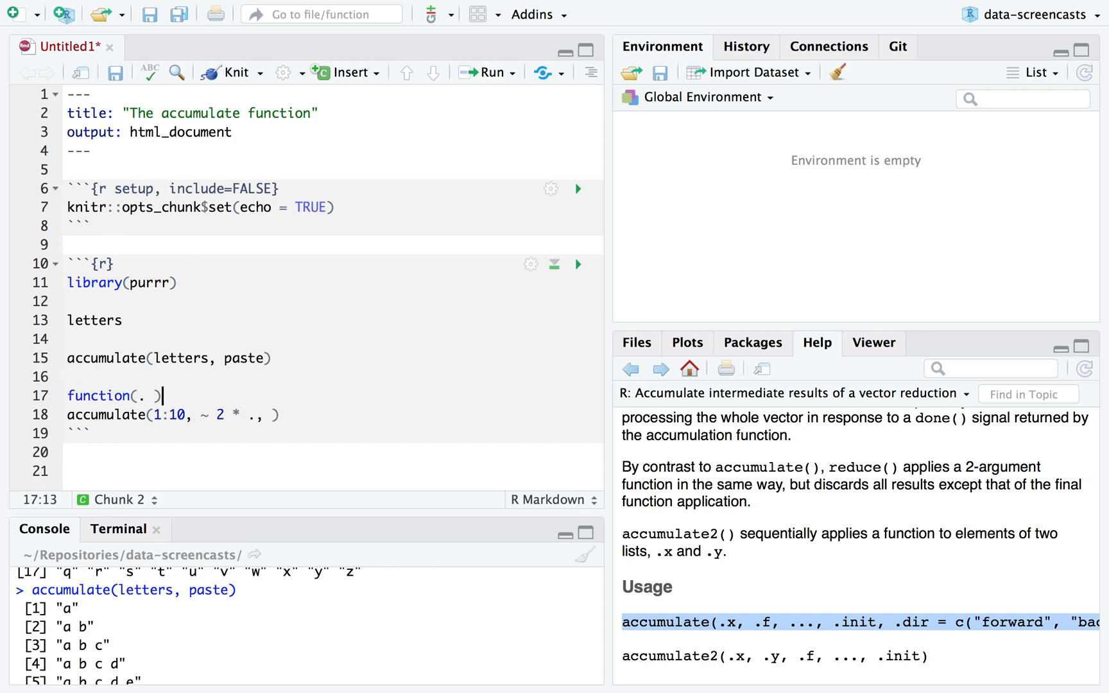
{"action": "key", "text": "Backspace"}
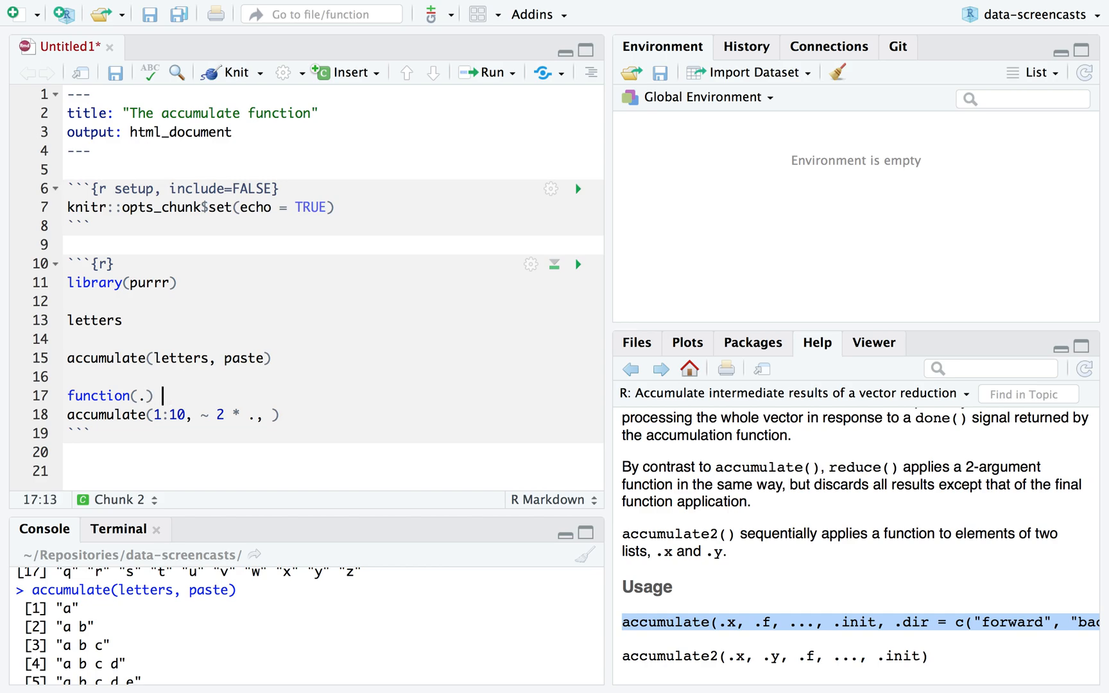
{"action": "type", "text": "2 * ."}
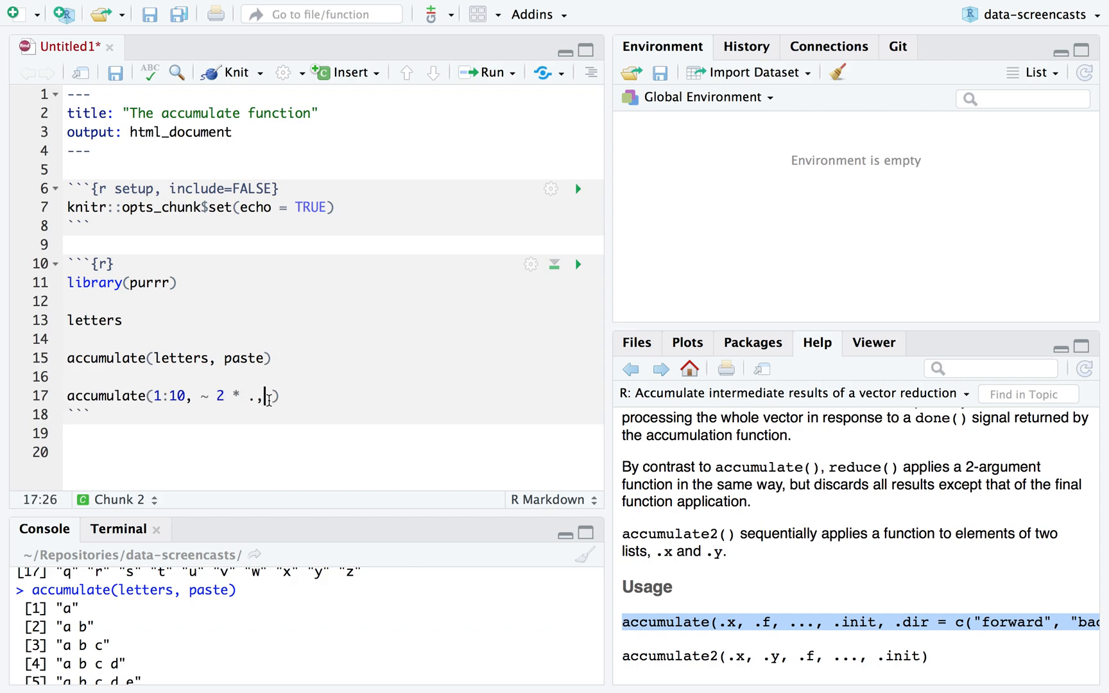
{"action": "type", "text": ".init"}
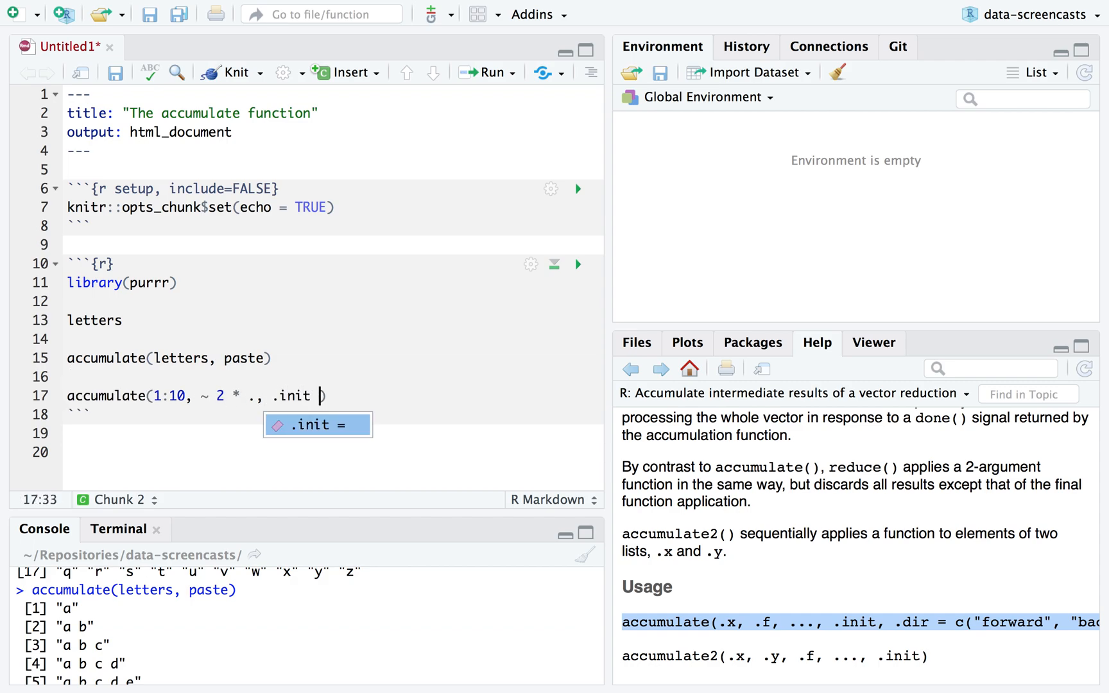
{"action": "type", "text": "= 1)"}
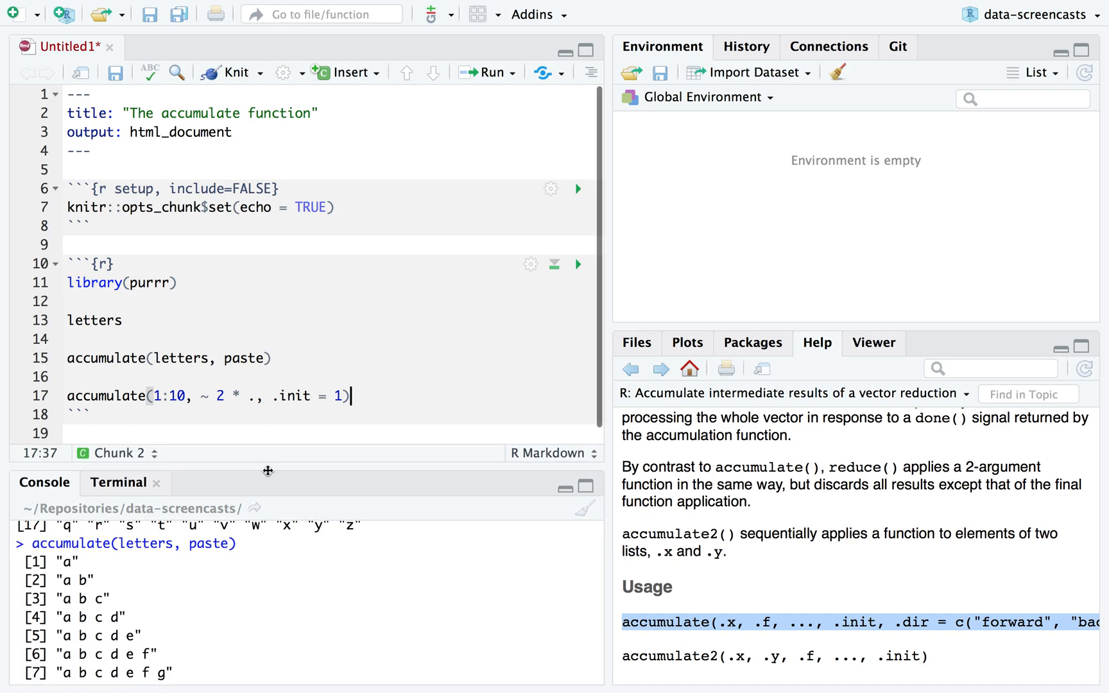
Step: Widen the console, then edit the call to accumulate(1:5, ~ . ^ 2, .init = 2) and run it
{"action": "left_click_drag", "start_coordinate": [196, 396], "coordinate": [256, 396]}
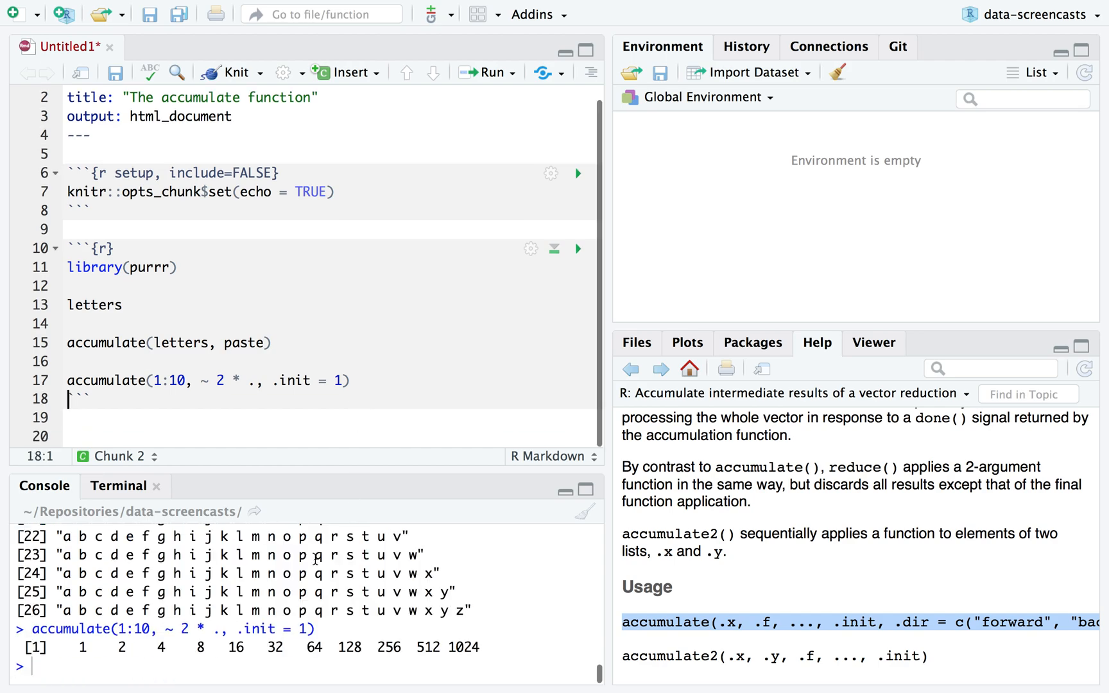
{"action": "mouse_move", "coordinate": [218, 398]}
{"action": "type", "text": ". ^ "}
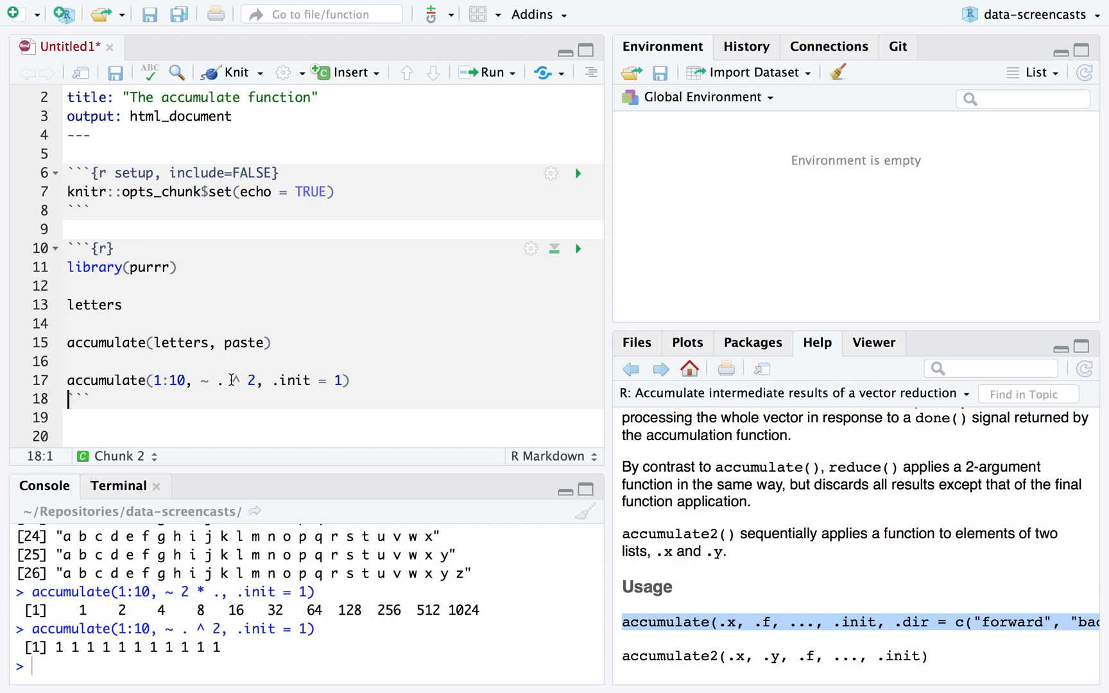
{"action": "type", "text": "2"}
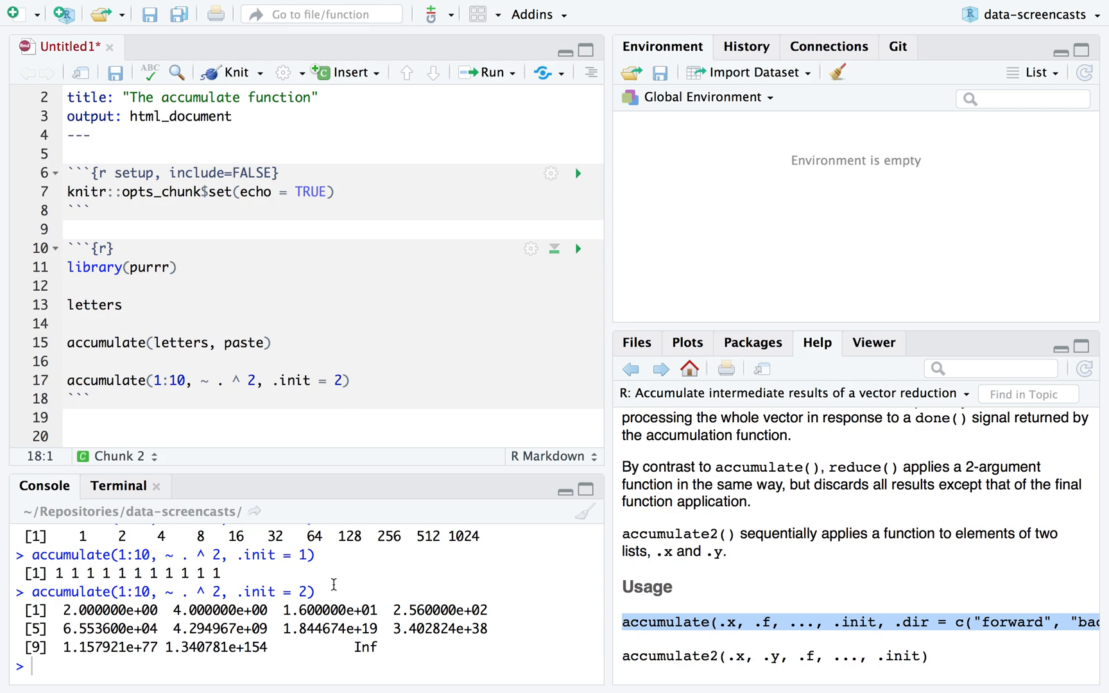
{"action": "mouse_move", "coordinate": [374, 502]}
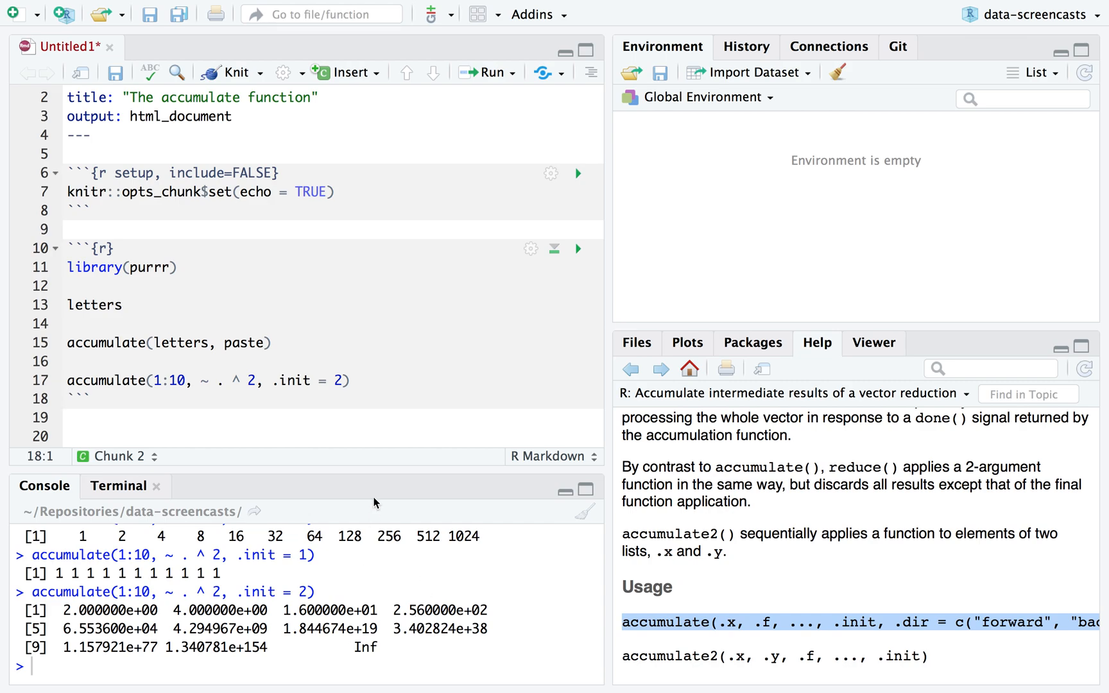
{"action": "mouse_move", "coordinate": [356, 339]}
{"action": "type", "text": "5"}
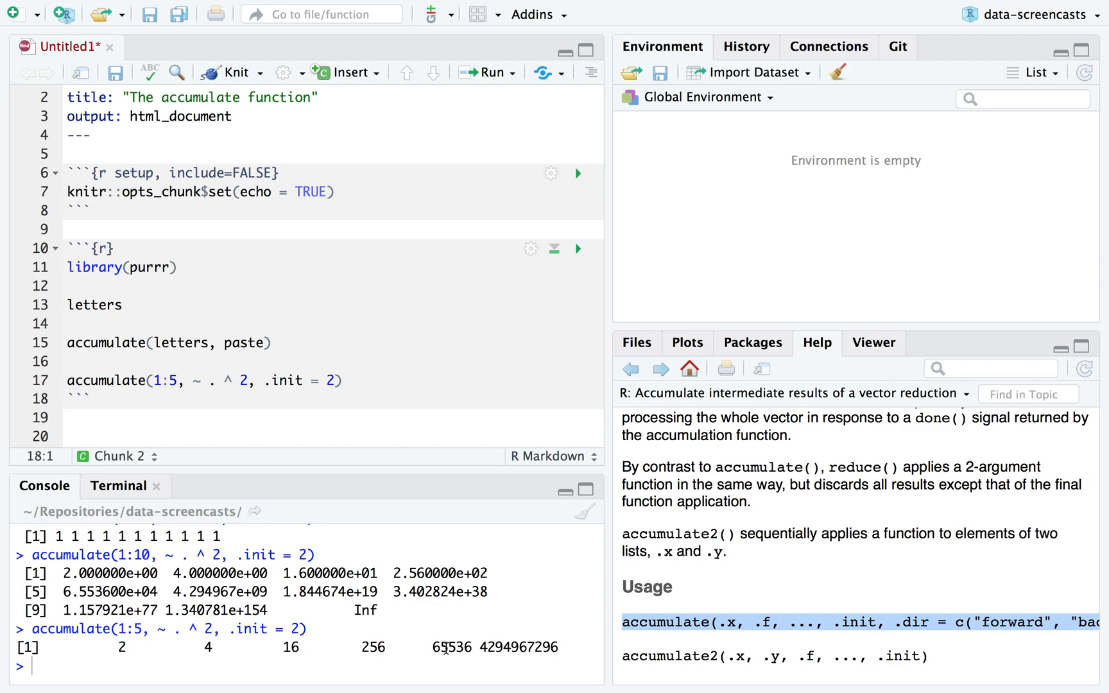
Step: Add a Pascal's Triangle heading and save the document as pascals in data-screencasts
{"action": "type", "text": "Pas"}
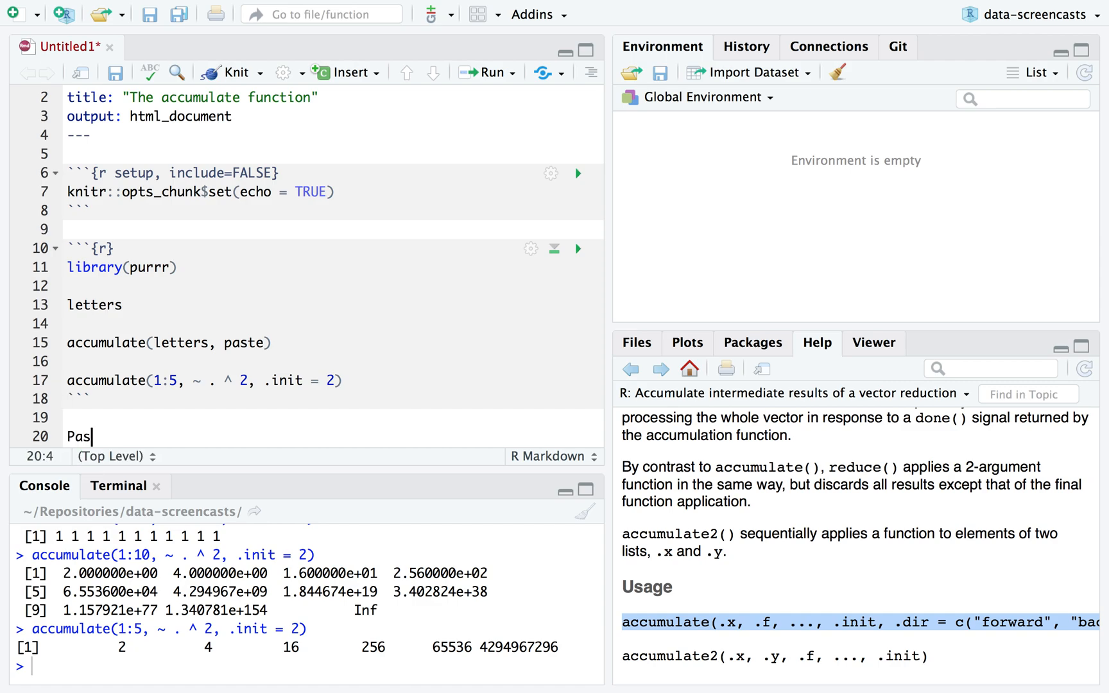
{"action": "type", "text": "cal's Triangle"}
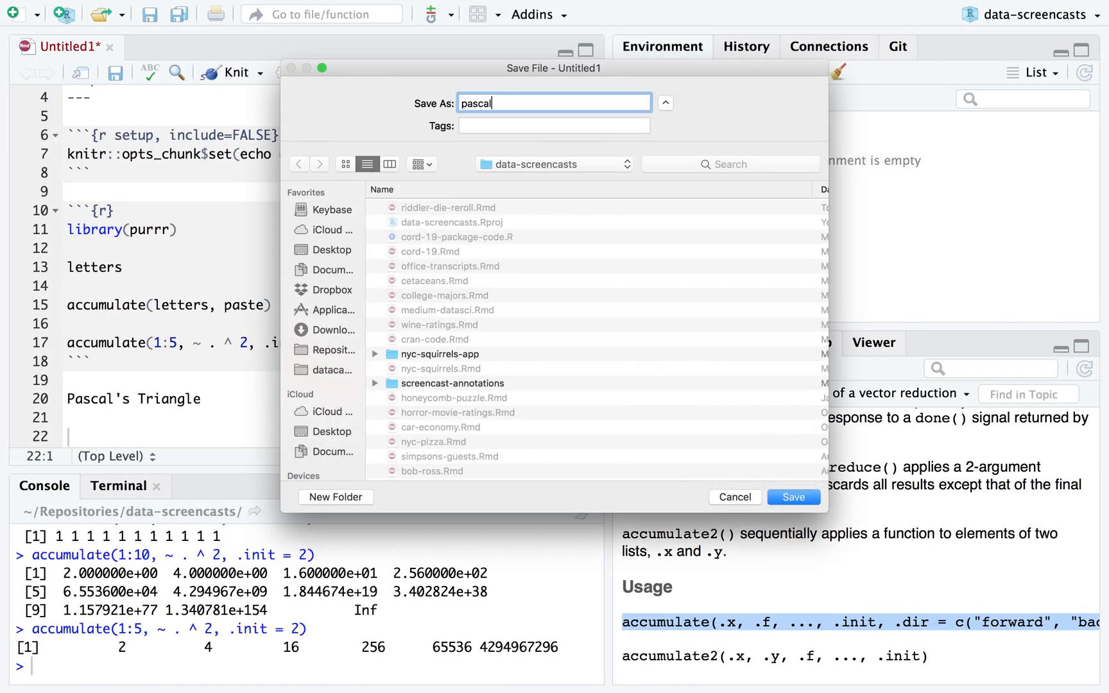
{"action": "type", "text": "s"}
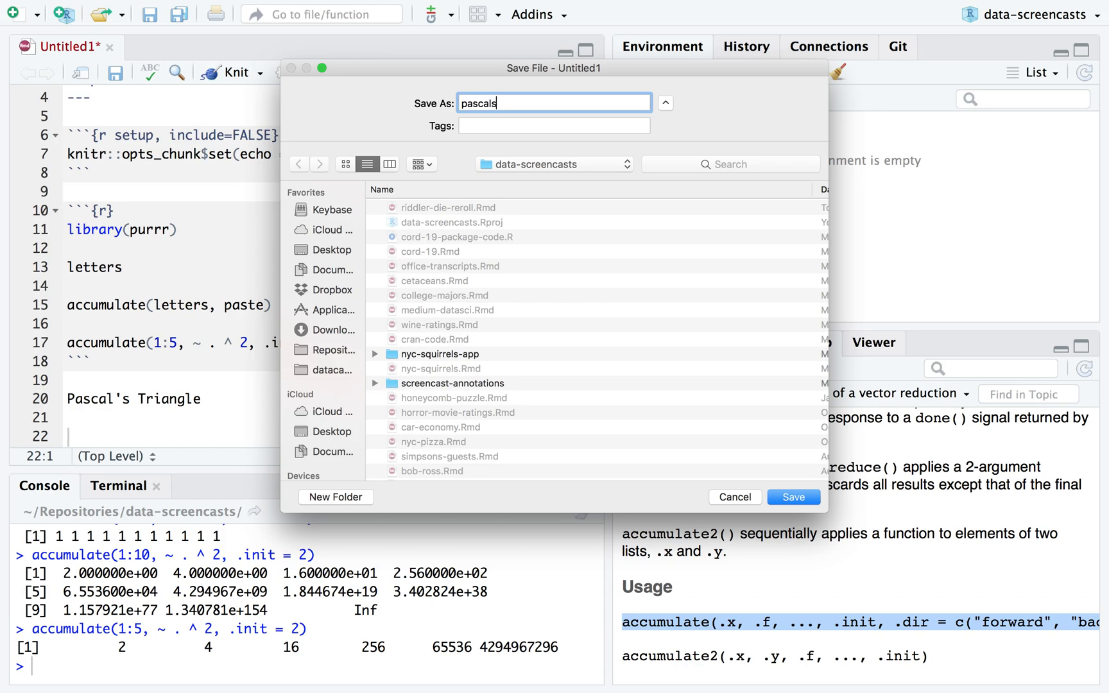
{"action": "left_click", "coordinate": [792, 497]}
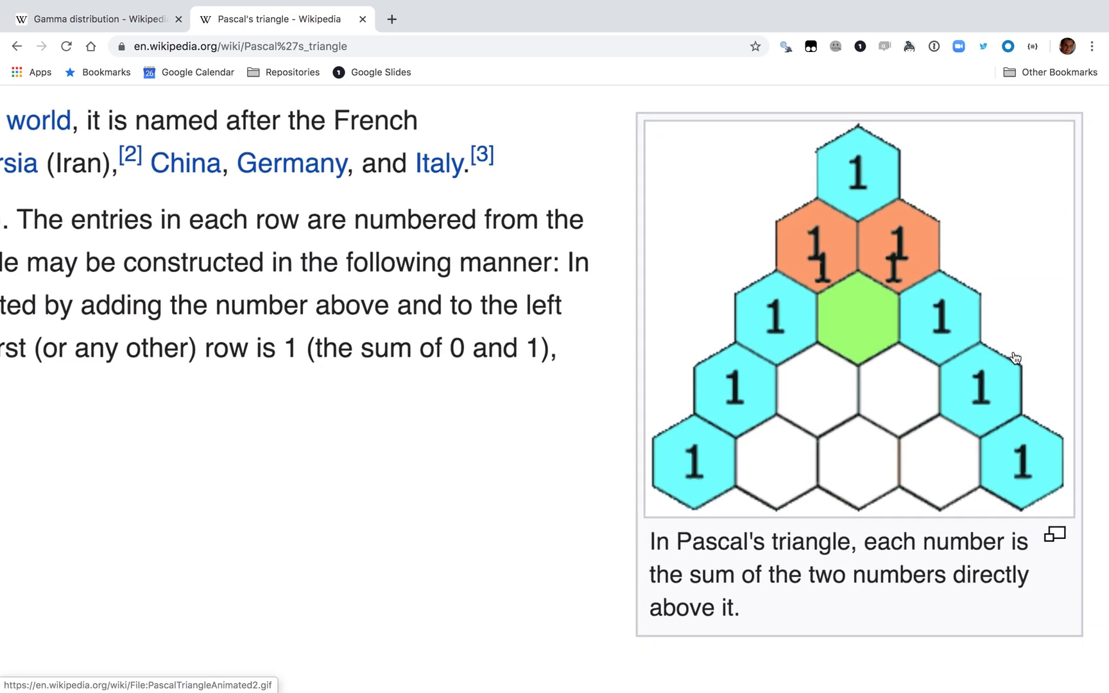
Step: Scroll the Pascal's triangle Wikipedia article in Chrome
{"action": "scroll", "scroll_direction": "down", "scroll_amount": 3}
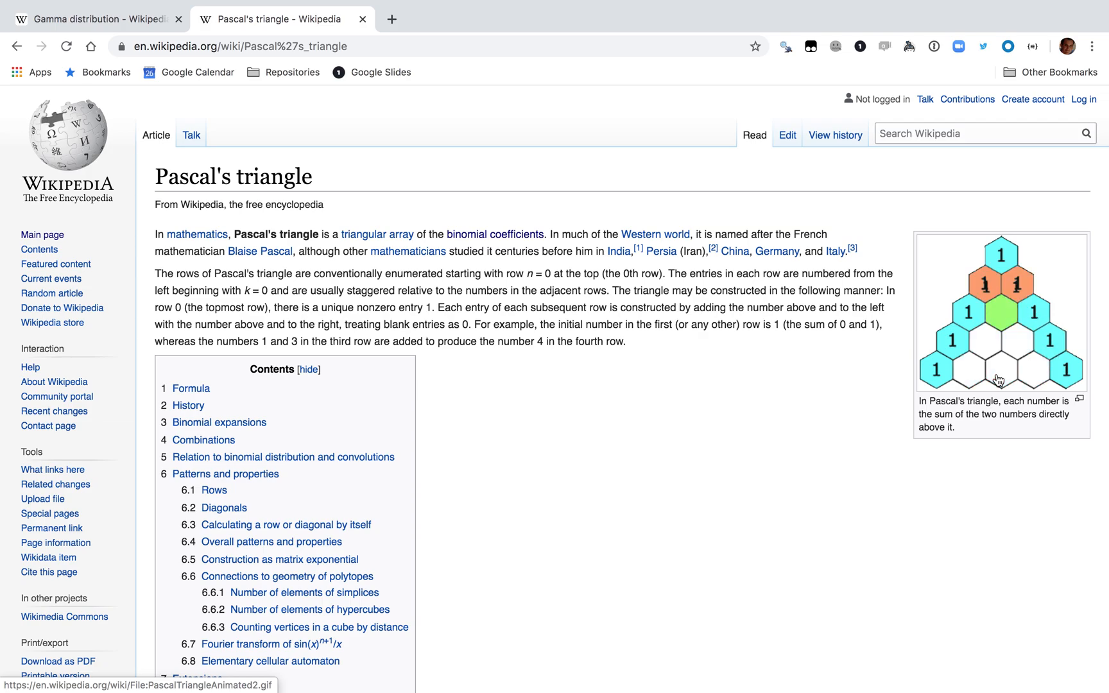
Step: Scroll down to the Formula section with the rows 0–7 triangle diagram
{"action": "scroll", "scroll_direction": "down", "scroll_amount": 3}
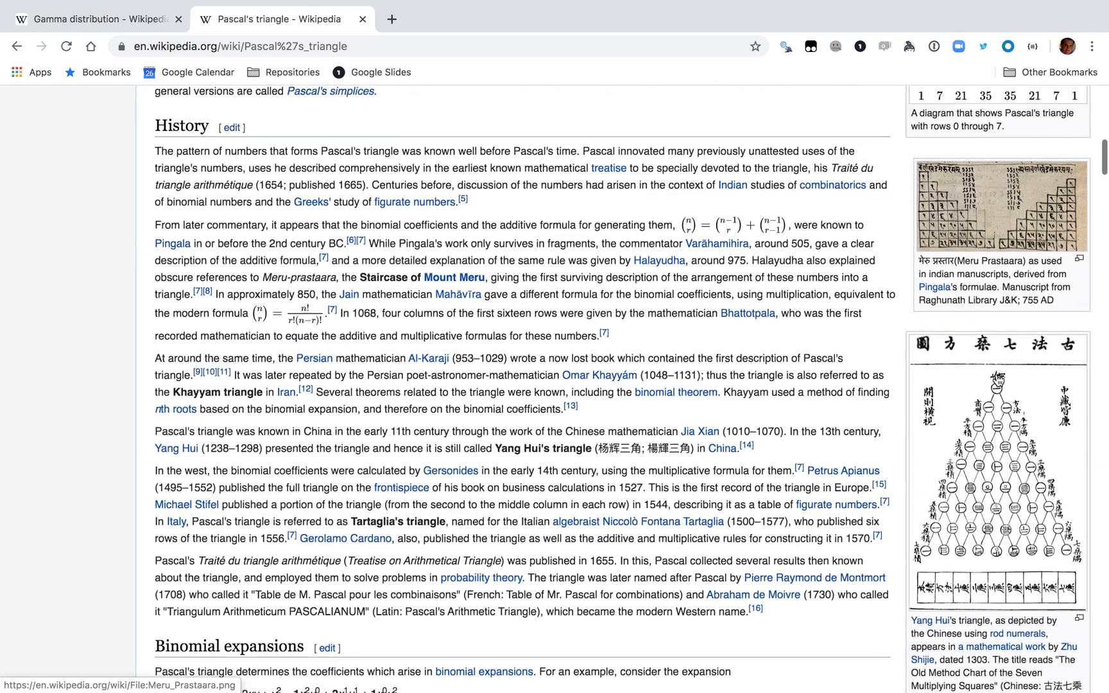
{"action": "scroll", "scroll_direction": "down", "scroll_amount": 3}
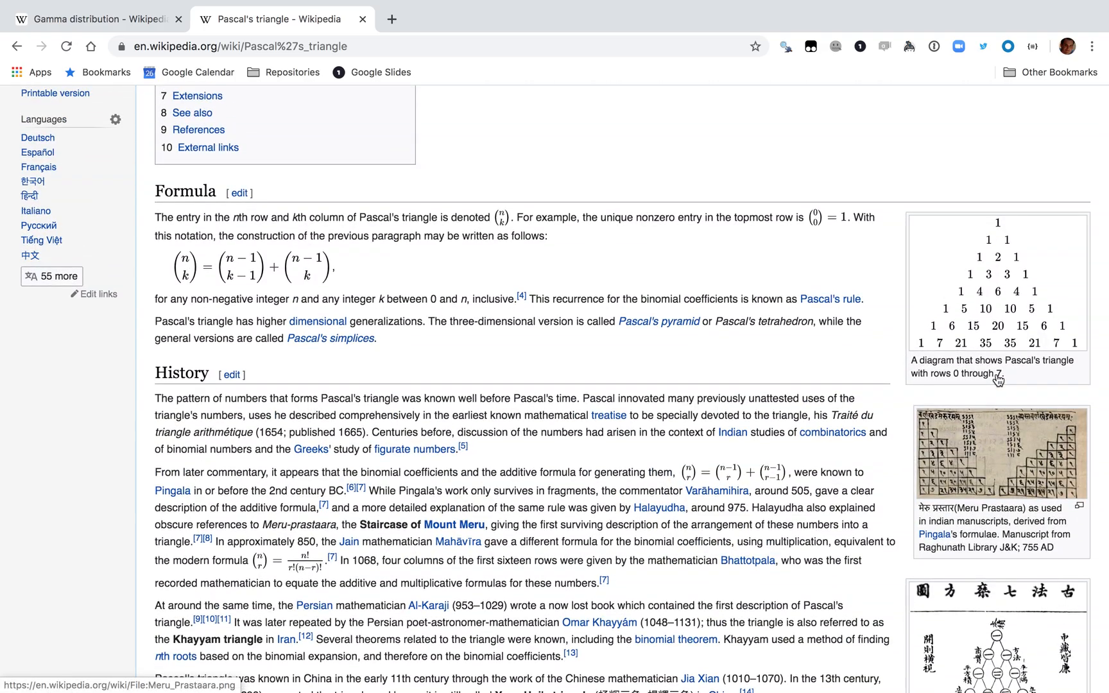
{"action": "mouse_move", "coordinate": [1015, 282]}
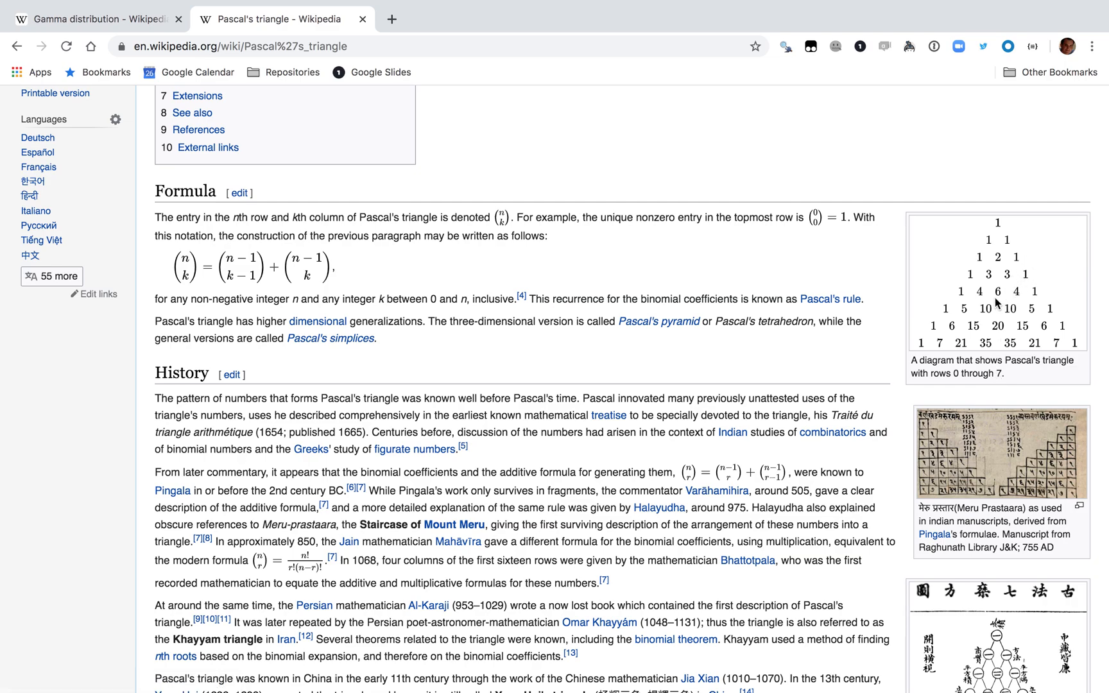
{"action": "mouse_move", "coordinate": [968, 351]}
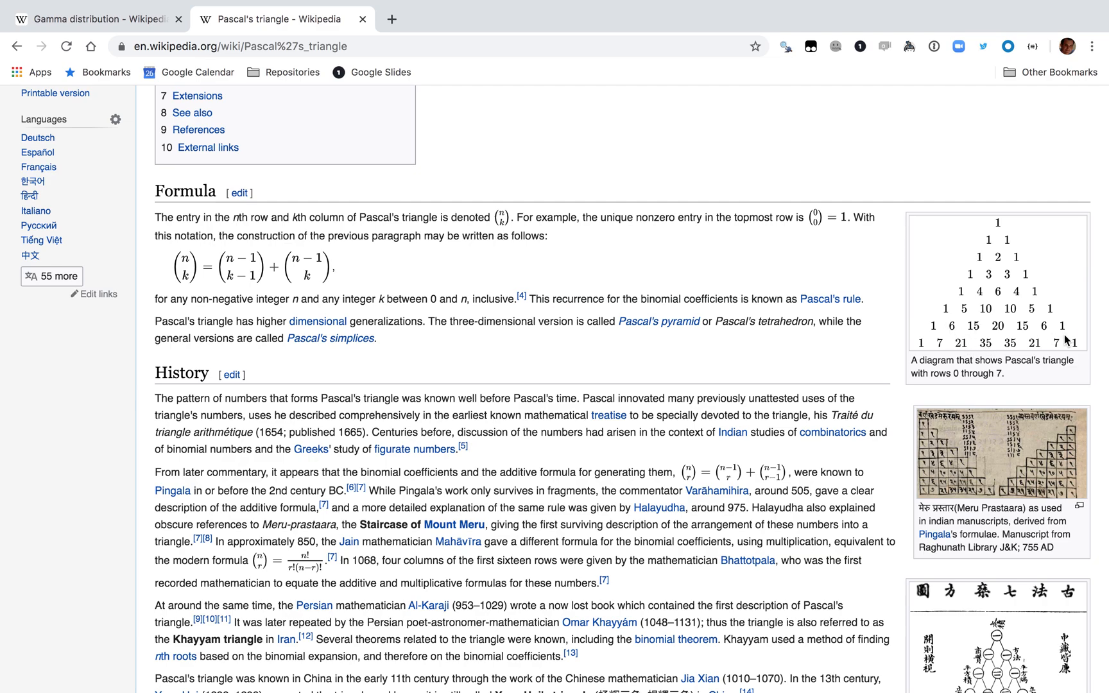
{"action": "mouse_move", "coordinate": [1024, 257]}
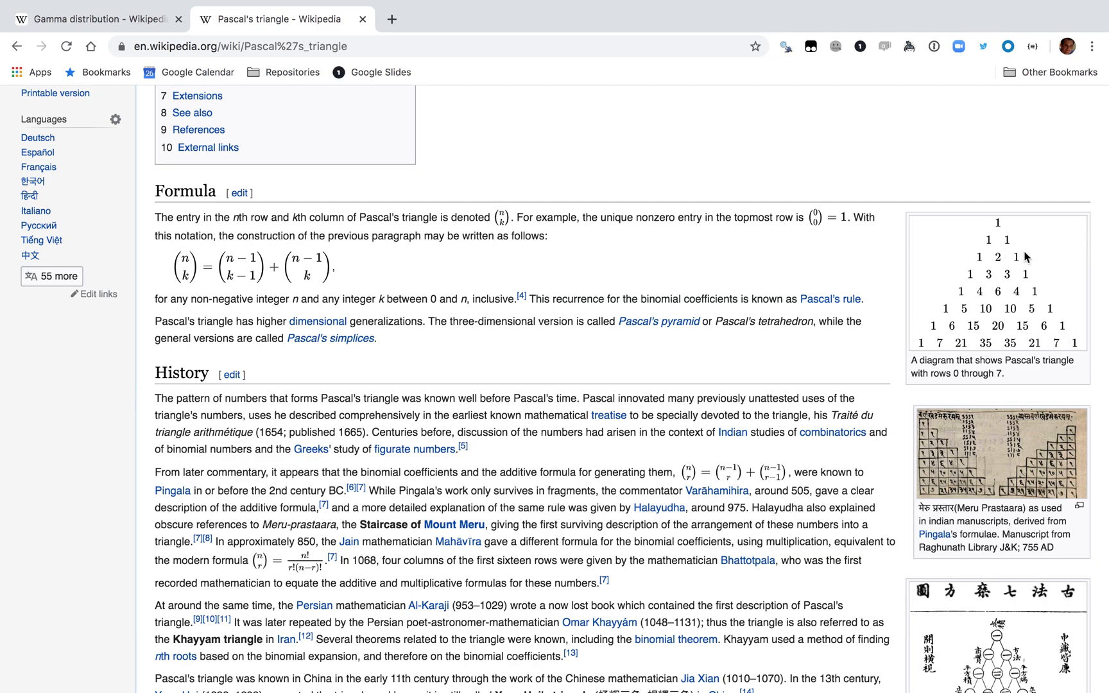
{"action": "mouse_move", "coordinate": [995, 293]}
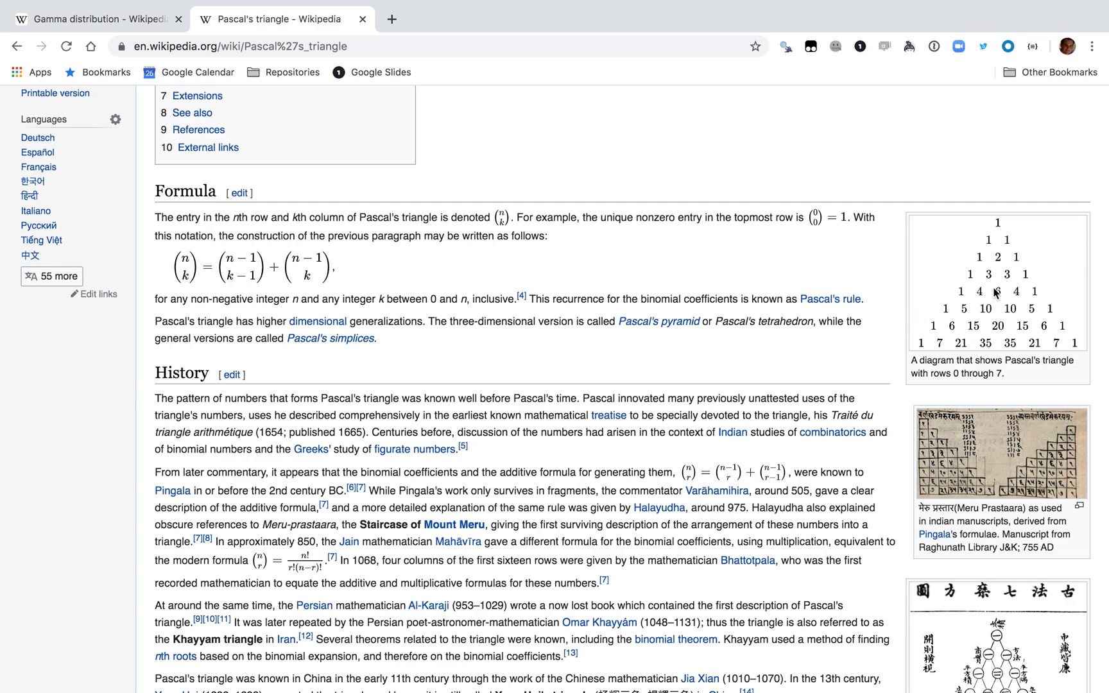
{"action": "mouse_move", "coordinate": [998, 308]}
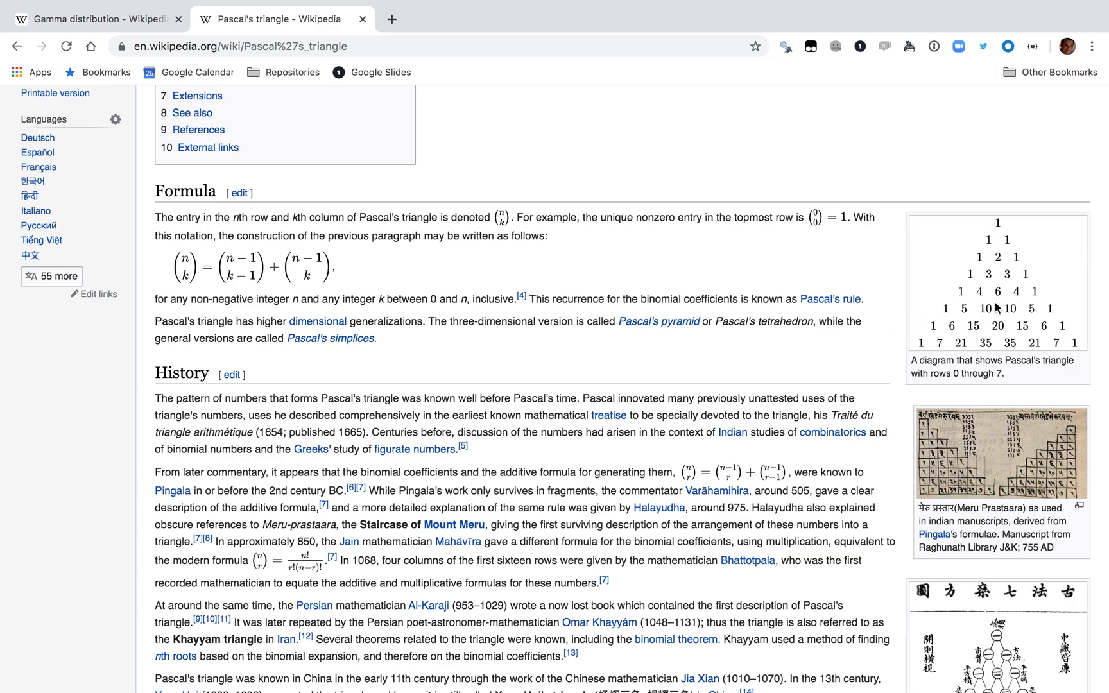
{"action": "mouse_move", "coordinate": [997, 357]}
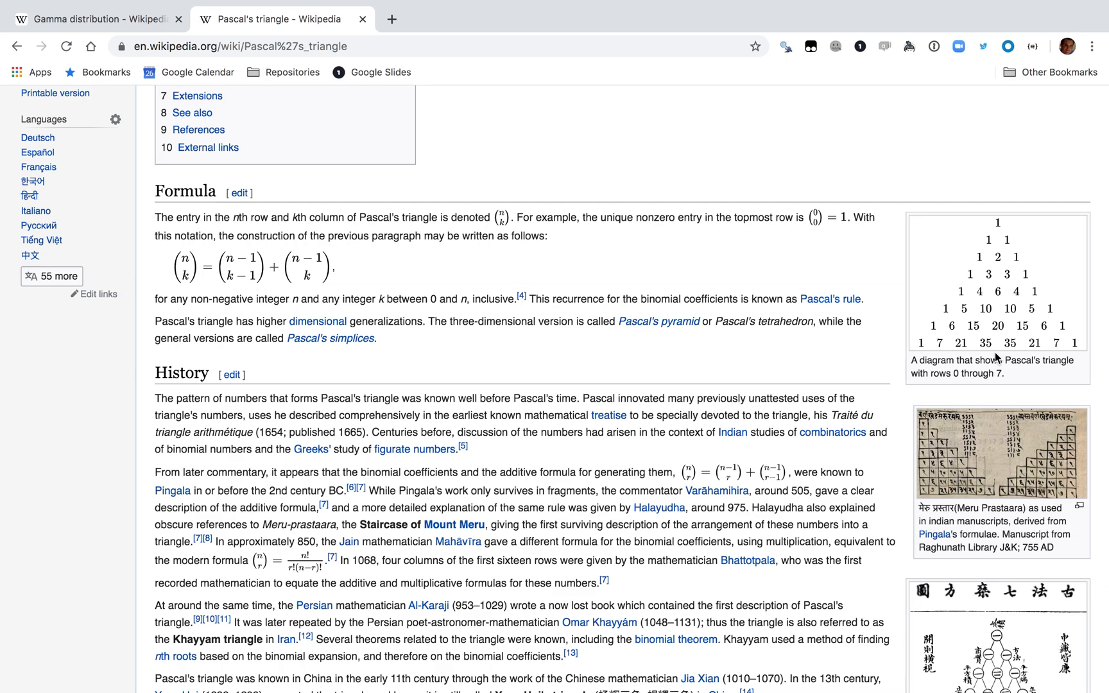
{"action": "mouse_move", "coordinate": [1090, 343]}
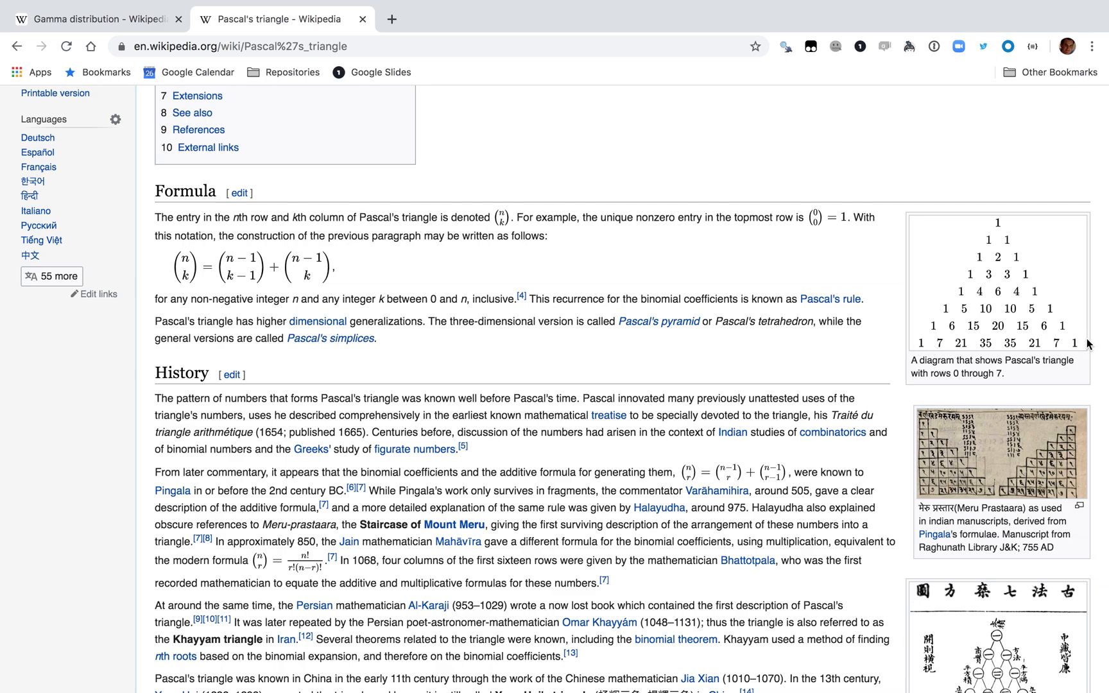
{"action": "mouse_move", "coordinate": [507, 233]}
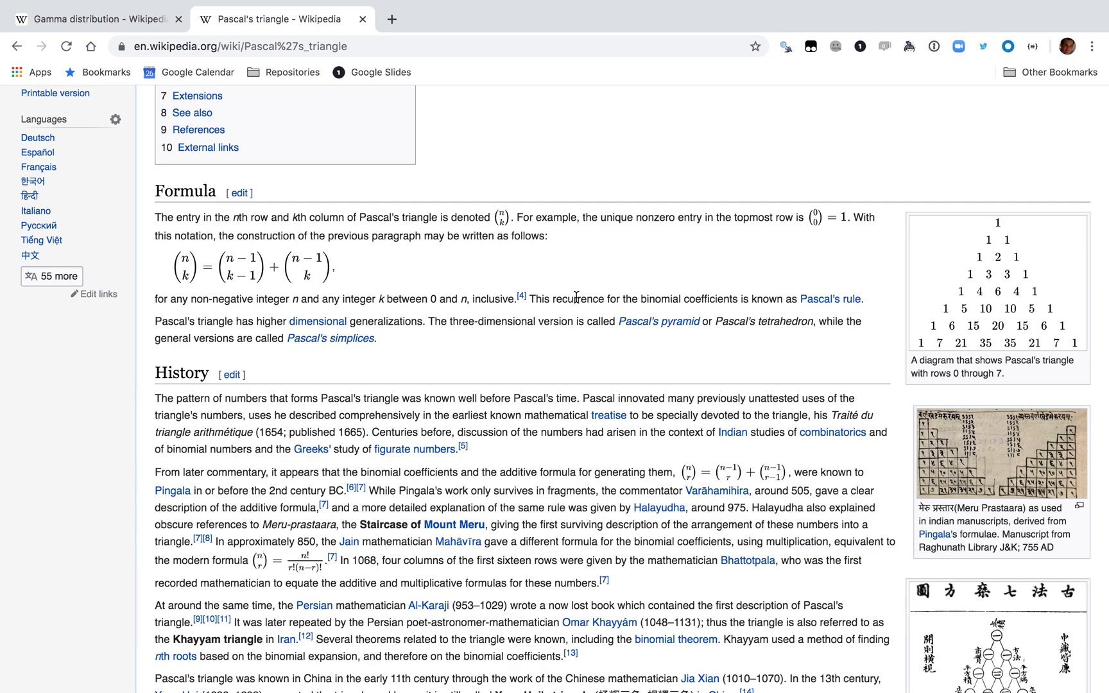
{"action": "scroll", "scroll_direction": "down", "scroll_amount": 3}
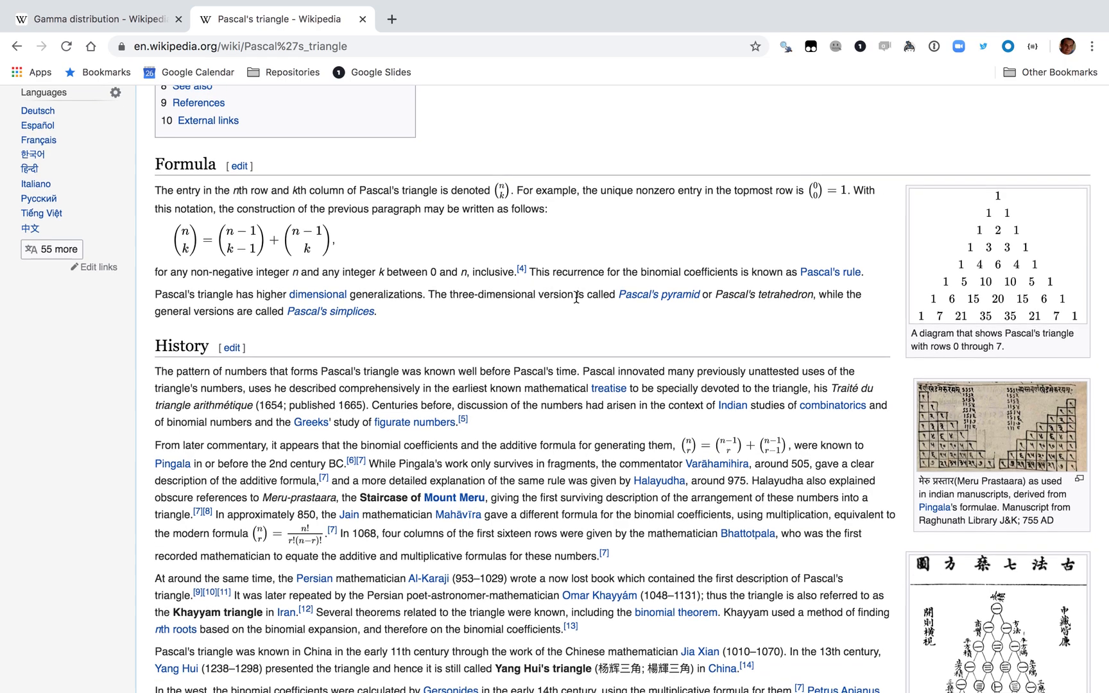
{"action": "scroll", "scroll_direction": "down", "scroll_amount": 3}
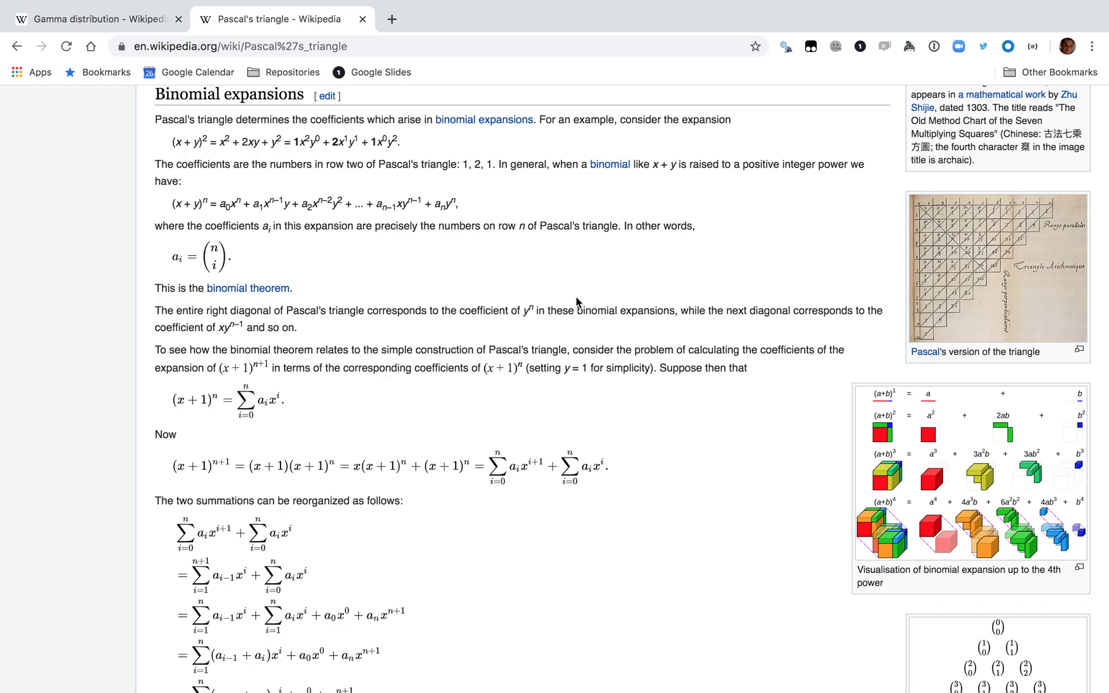
{"action": "scroll", "scroll_direction": "up", "scroll_amount": 3}
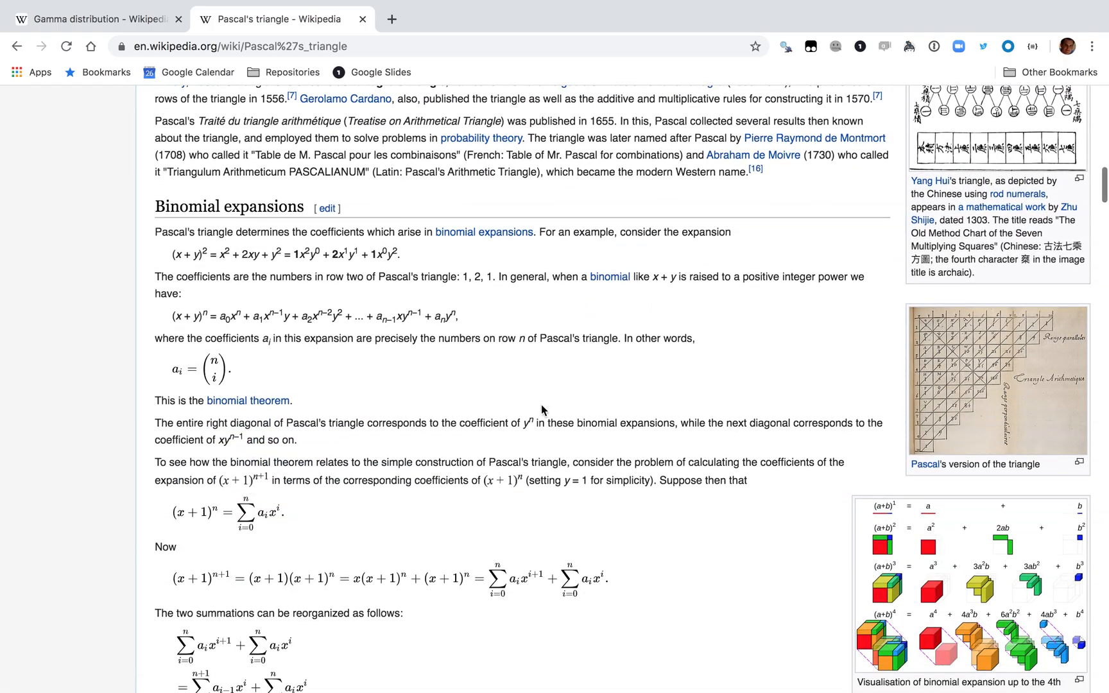
{"action": "scroll", "scroll_direction": "down", "scroll_amount": 3}
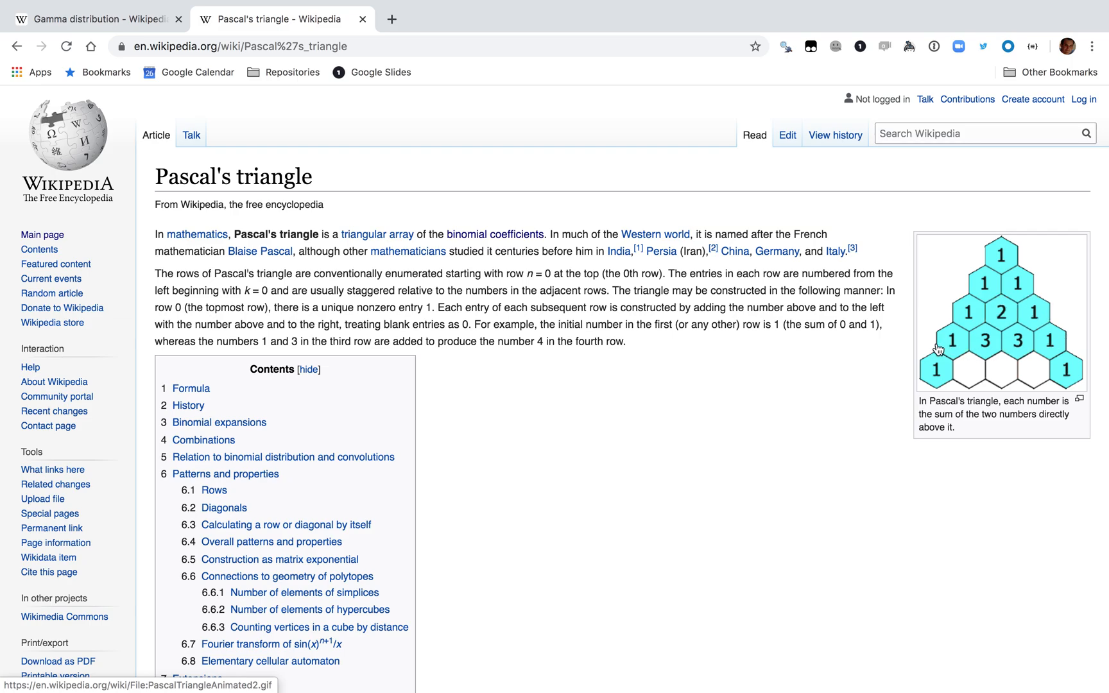
{"action": "scroll", "scroll_direction": "down", "scroll_amount": 3}
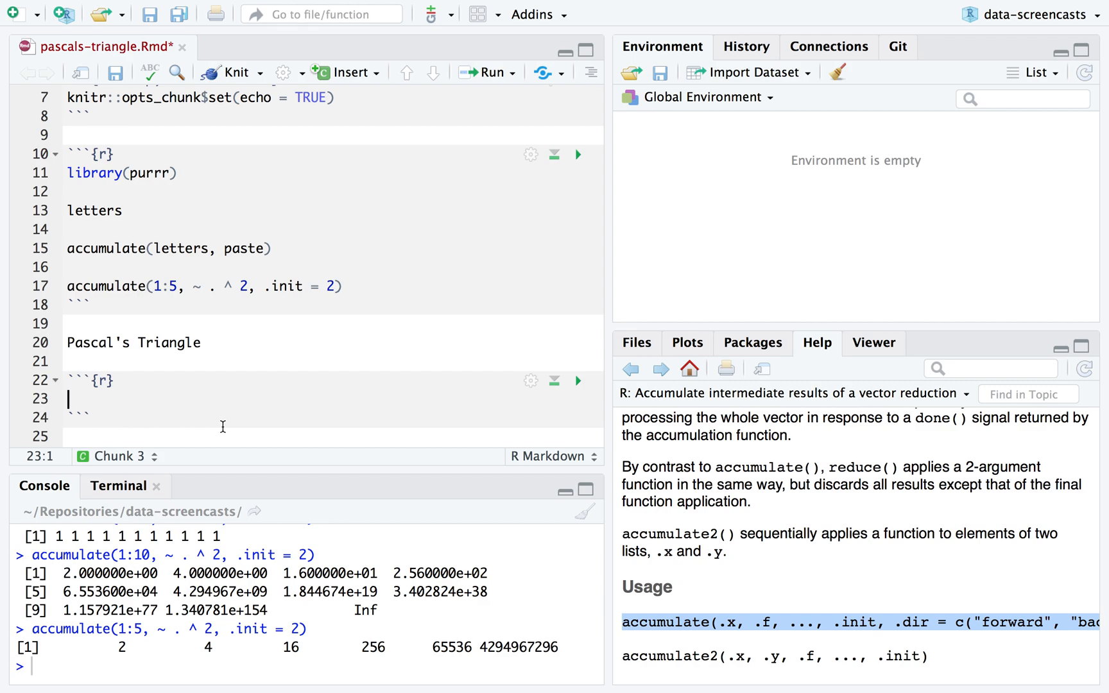
Step: Define row <- c(1, 3, 3, 1) in the chunk and run it
{"action": "type", "text": "row <- c(1,"}
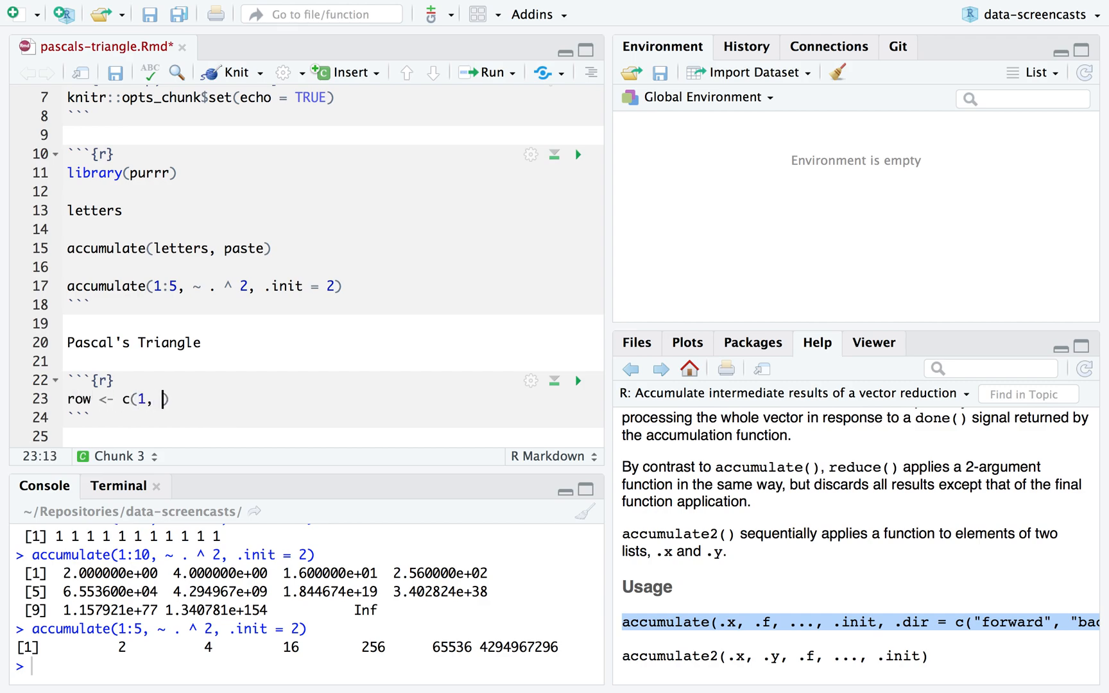
{"action": "type", "text": "3, 3, 1)"}
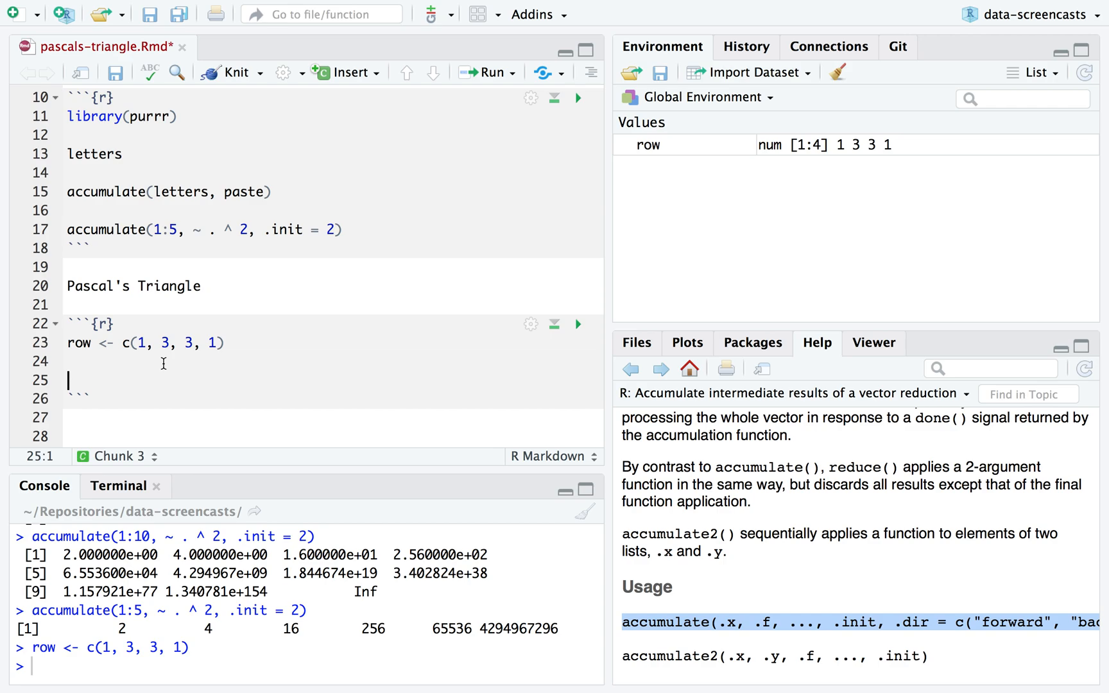
{"action": "mouse_move", "coordinate": [145, 357]}
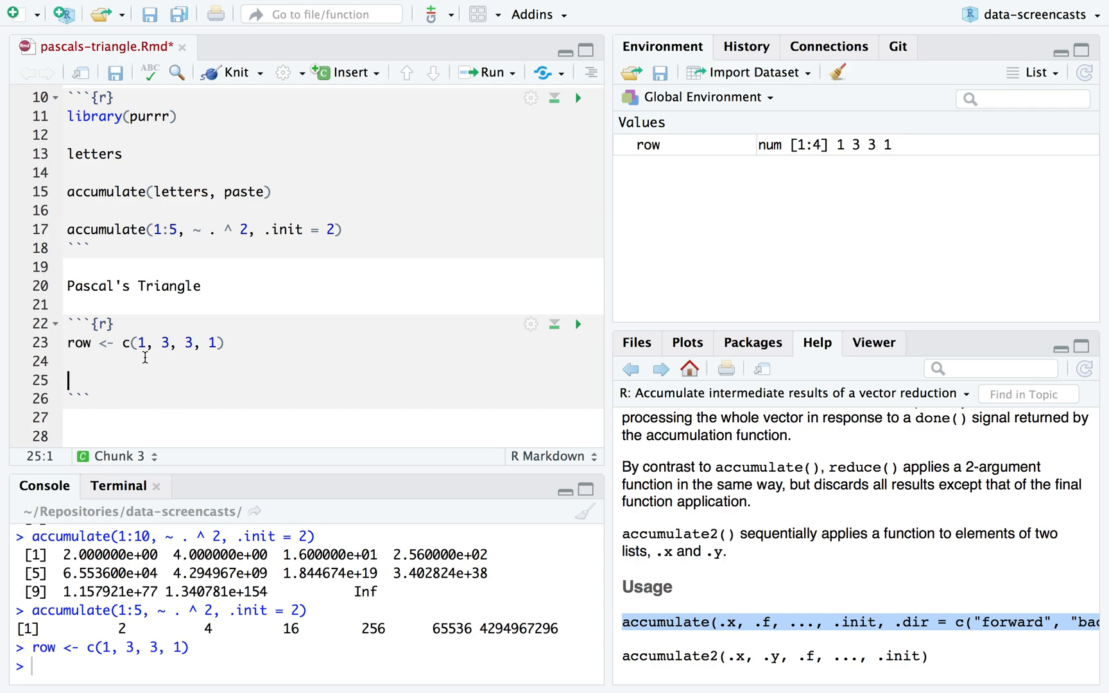
{"action": "mouse_move", "coordinate": [129, 332]}
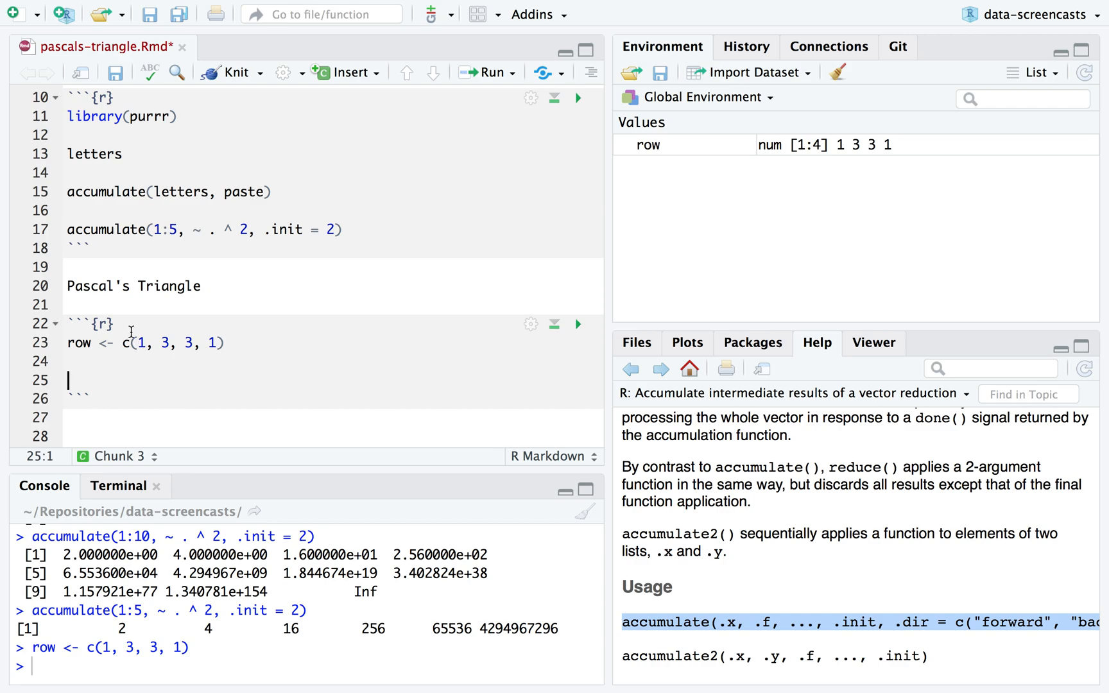
{"action": "mouse_move", "coordinate": [168, 330]}
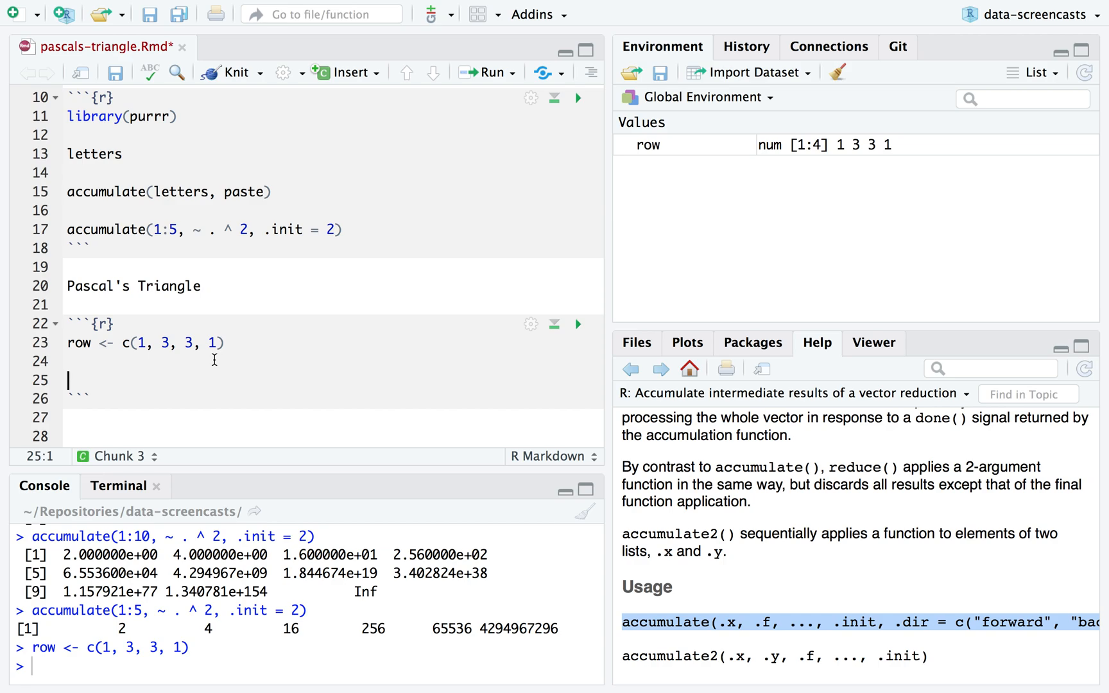
Step: Write c(0, row) + c(row, 0), run it giving 1 4 6 4 1, then start replacing row with
{"action": "type", "text": "c(0, )"}
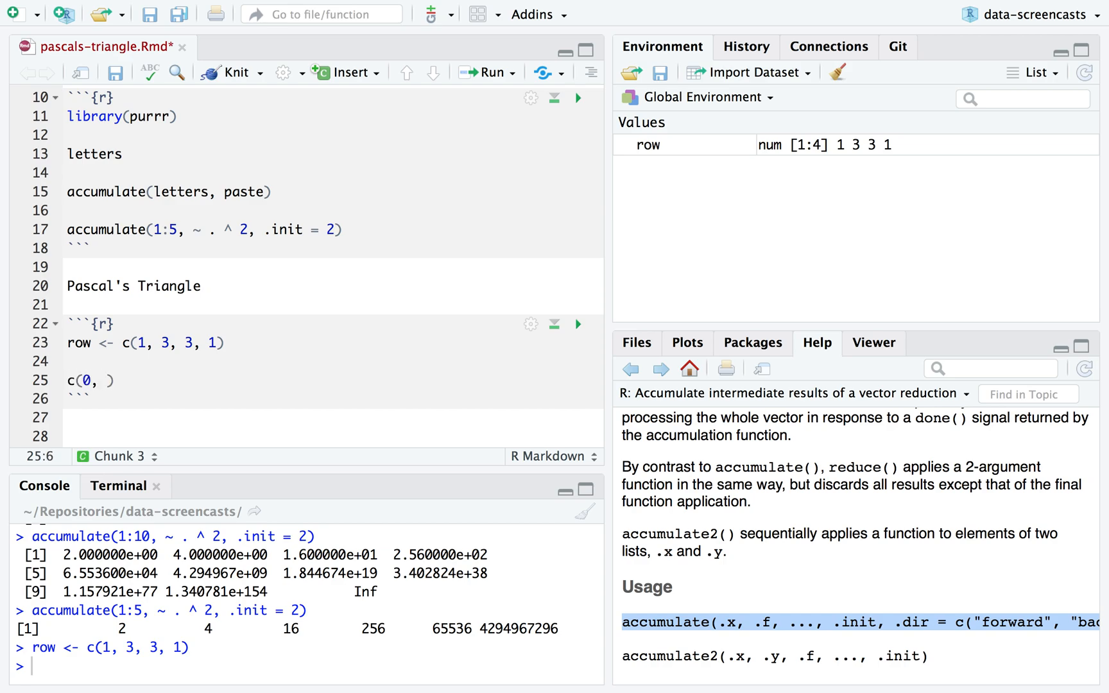
{"action": "type", "text": "row) +"}
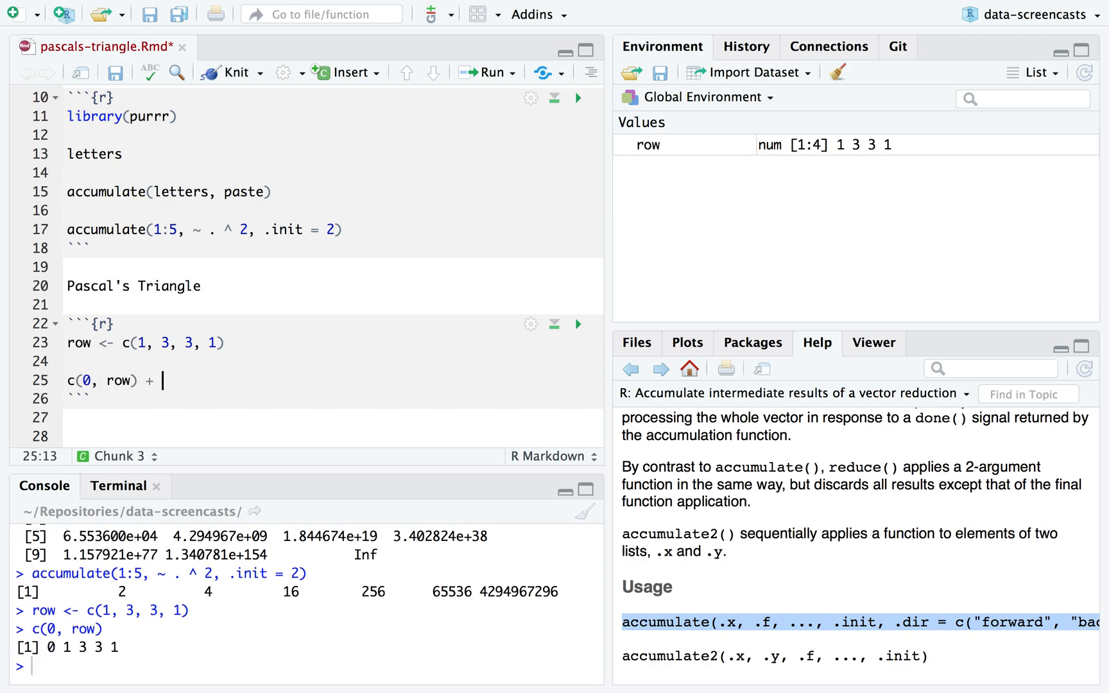
{"action": "type", "text": "c(row, 0)"}
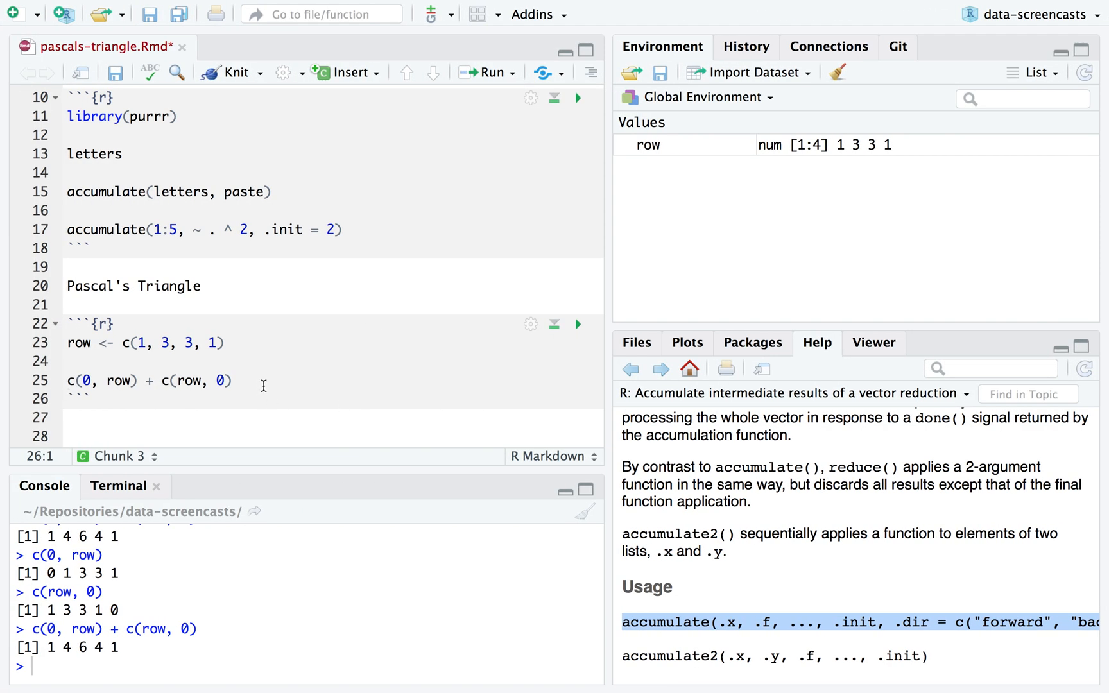
{"action": "left_click", "coordinate": [67, 380]}
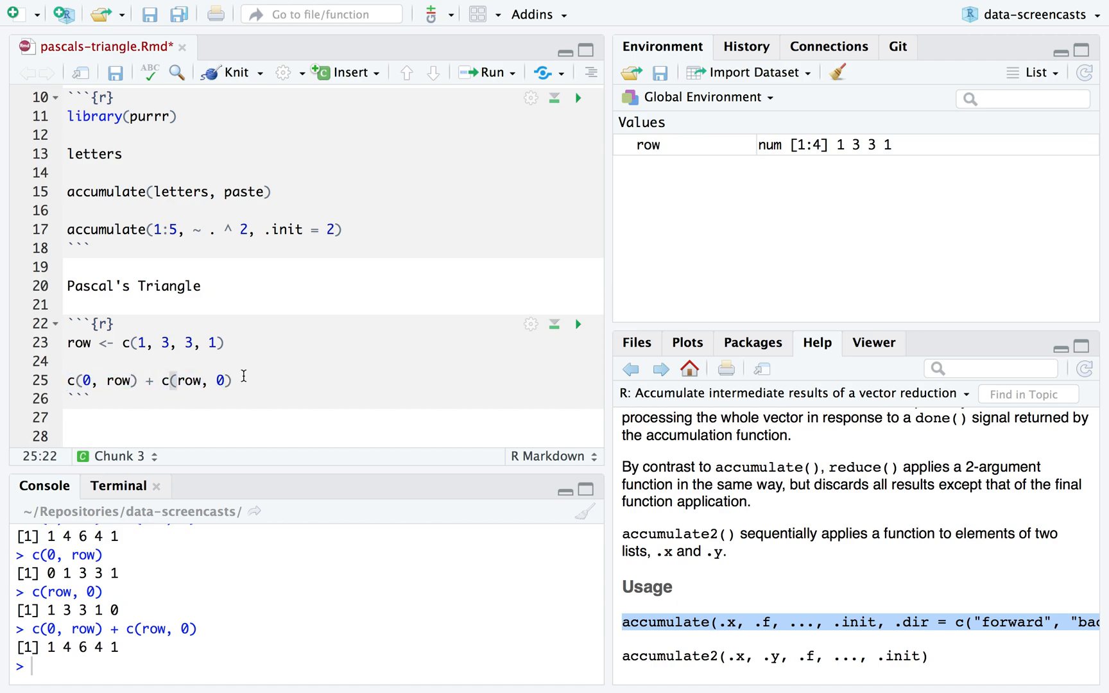
{"action": "type", "text": "."}
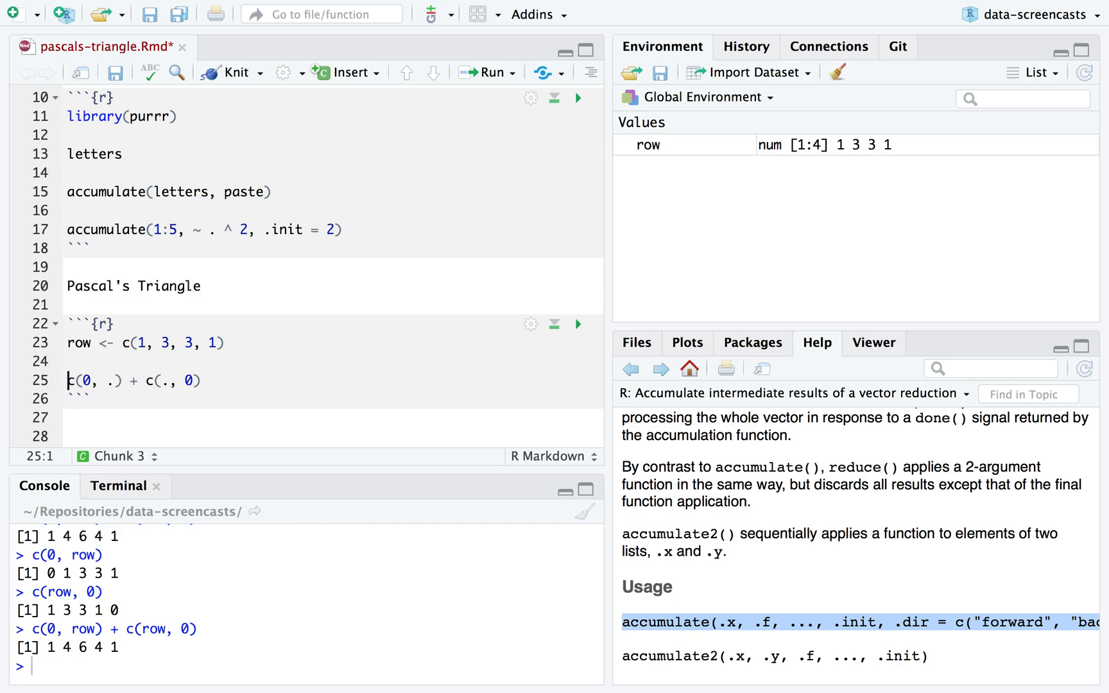
Step: Wrap the expression as accumulate(1:6, ~ c(0, .) + c(., 0), .init = 1) and run it
{"action": "type", "text": "~"}
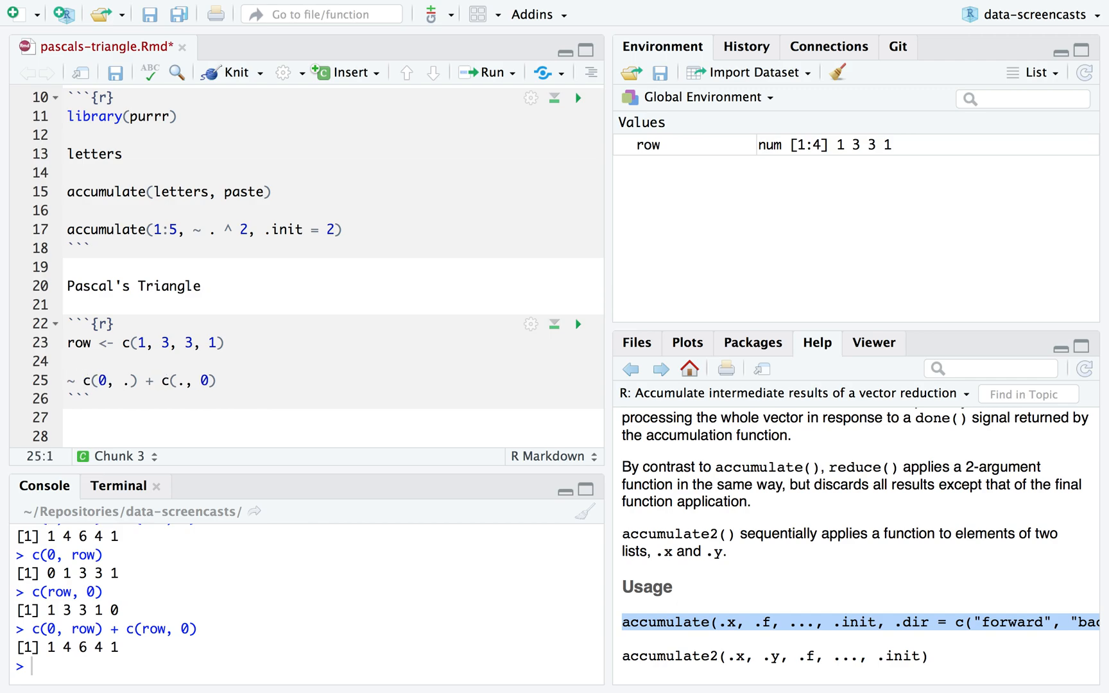
{"action": "type", "text": "accumulate(1:6"}
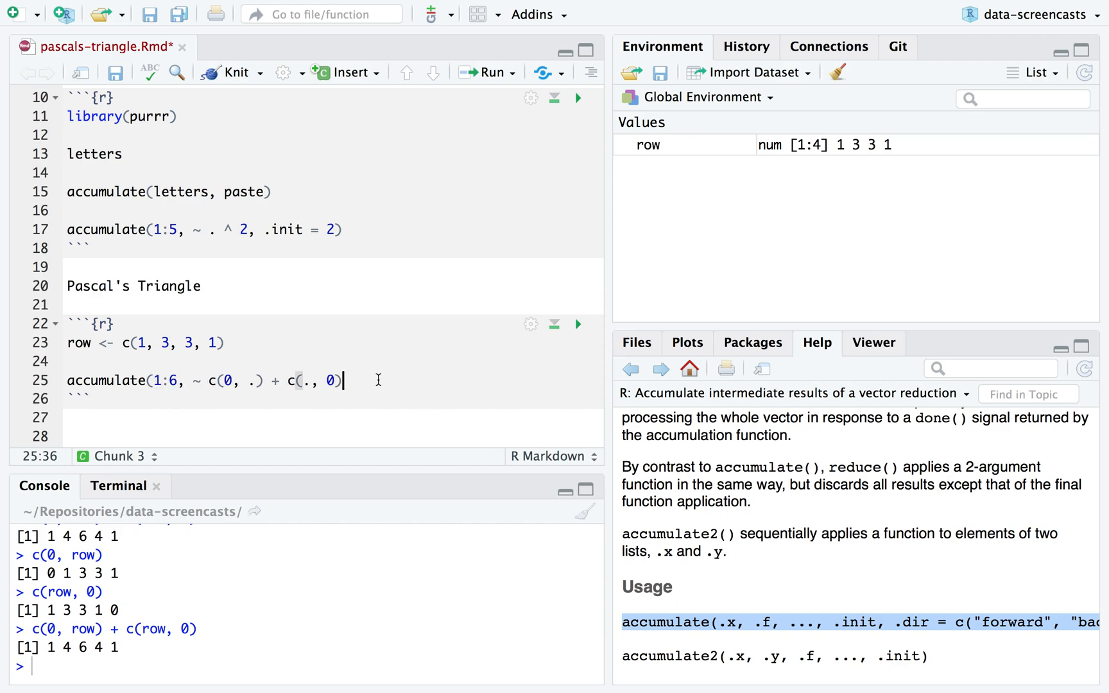
{"action": "type", "text": ", .init ="}
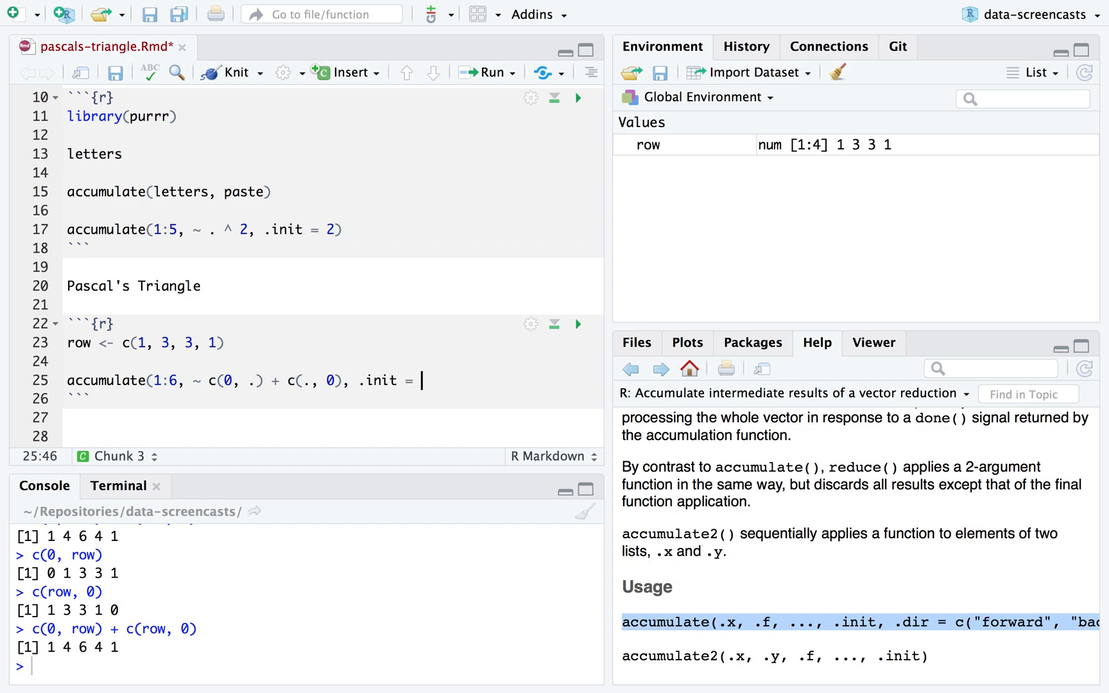
{"action": "type", "text": "1)"}
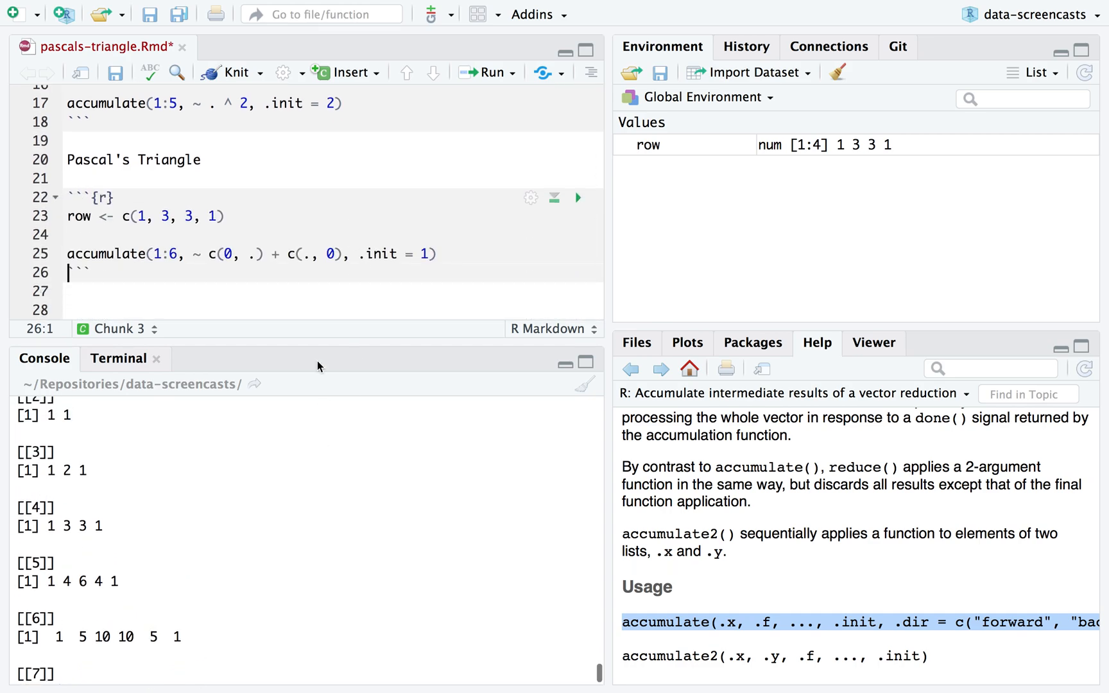
{"action": "left_click", "coordinate": [577, 197]}
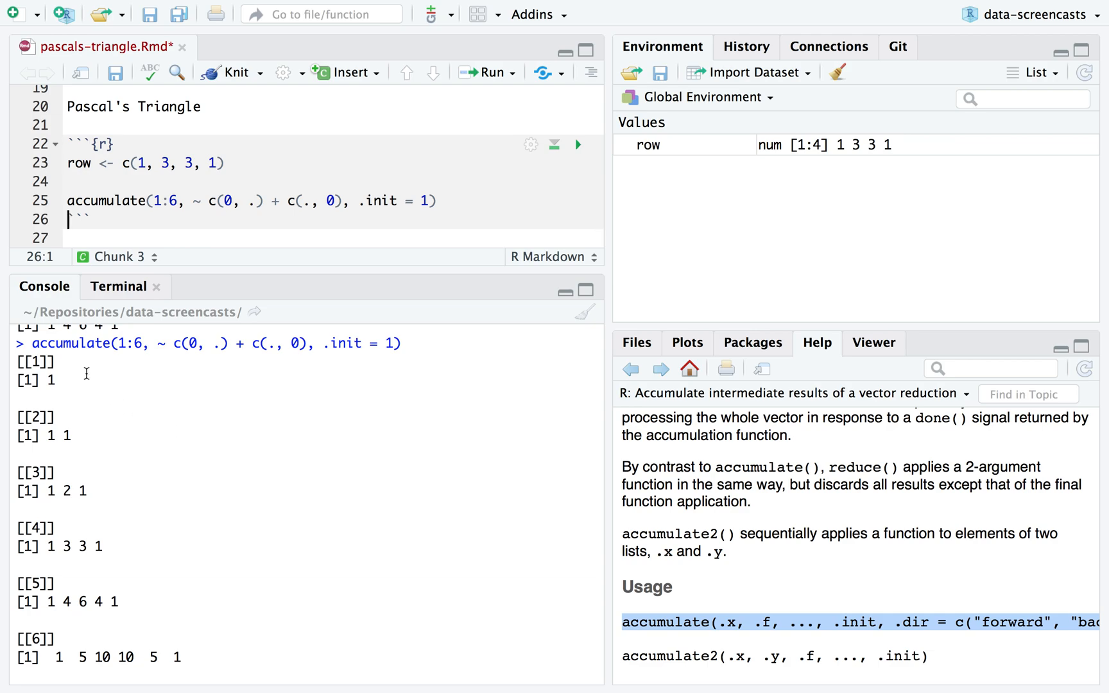
{"action": "double_click", "coordinate": [52, 380]}
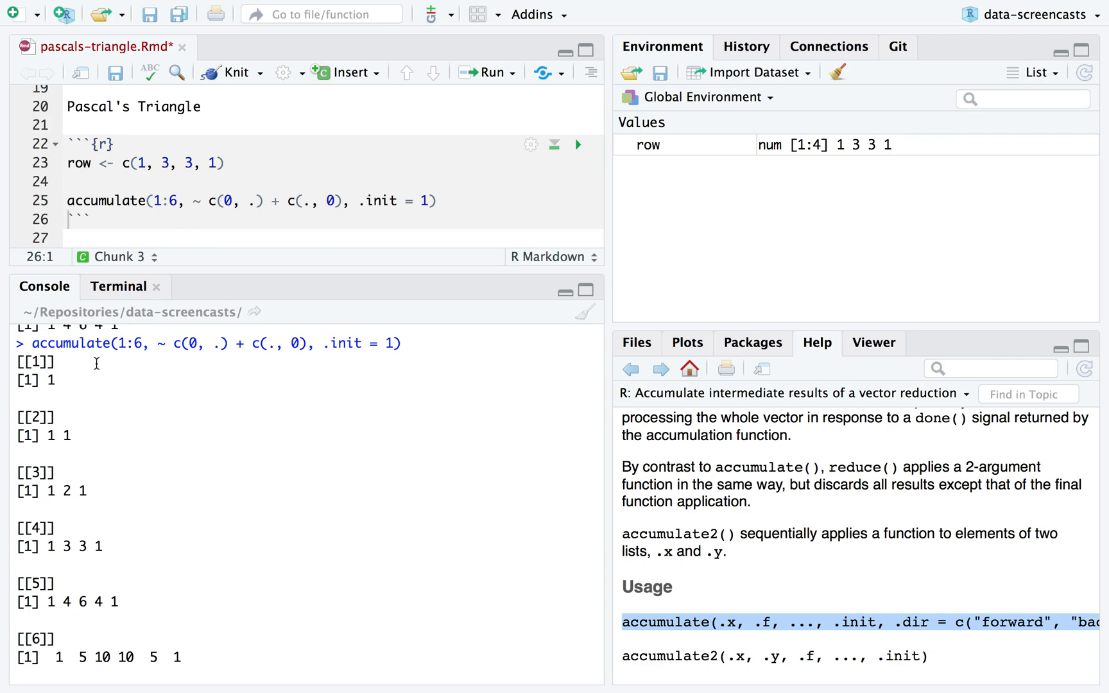
{"action": "left_click_drag", "start_coordinate": [45, 435], "coordinate": [70, 435]}
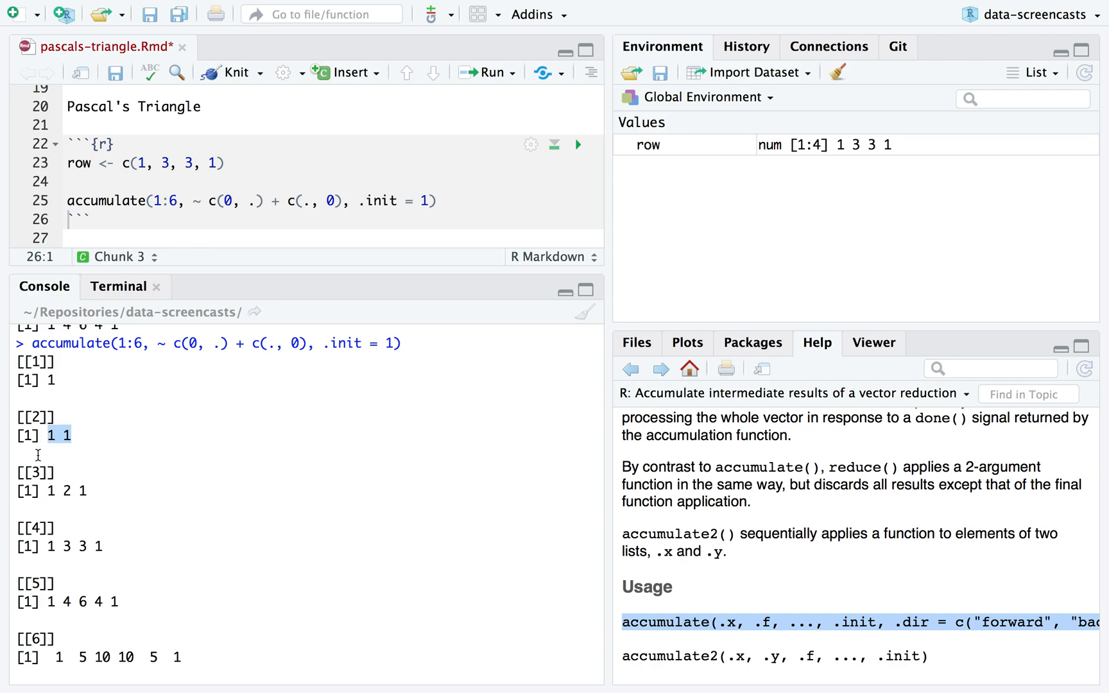
{"action": "mouse_move", "coordinate": [149, 317]}
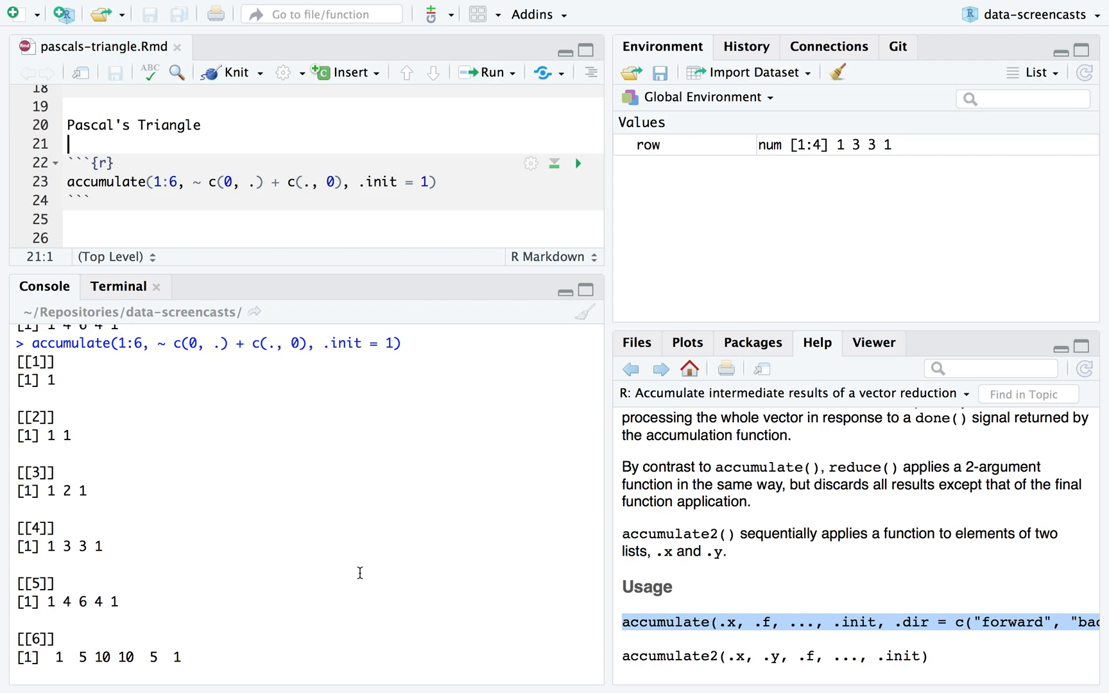
{"action": "mouse_move", "coordinate": [359, 622]}
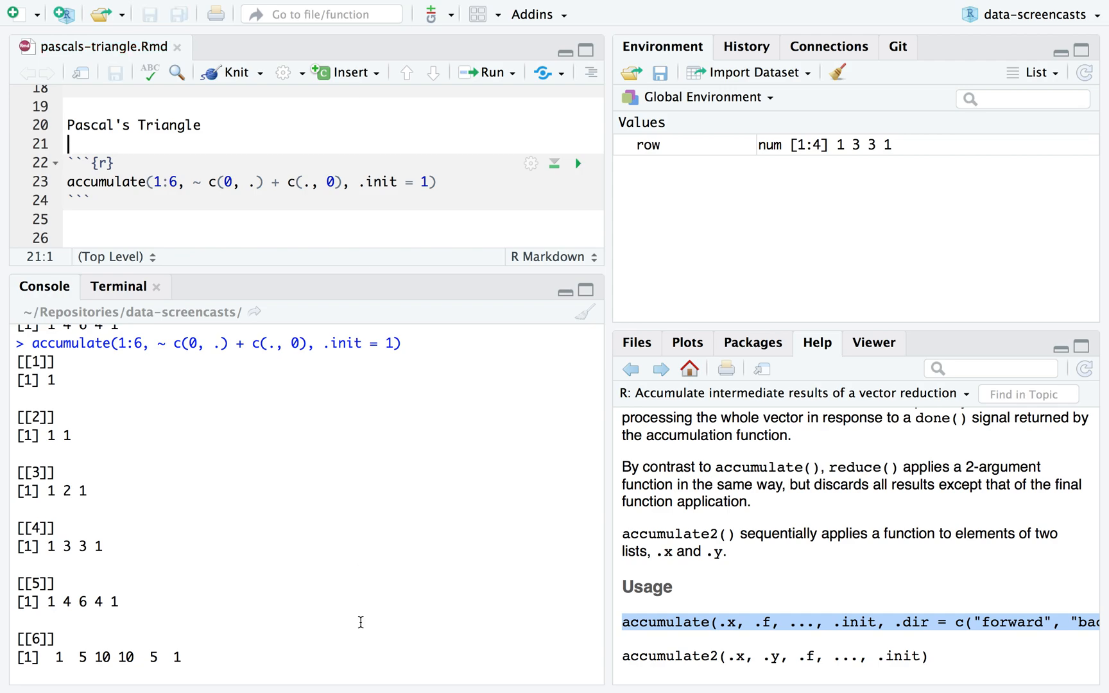